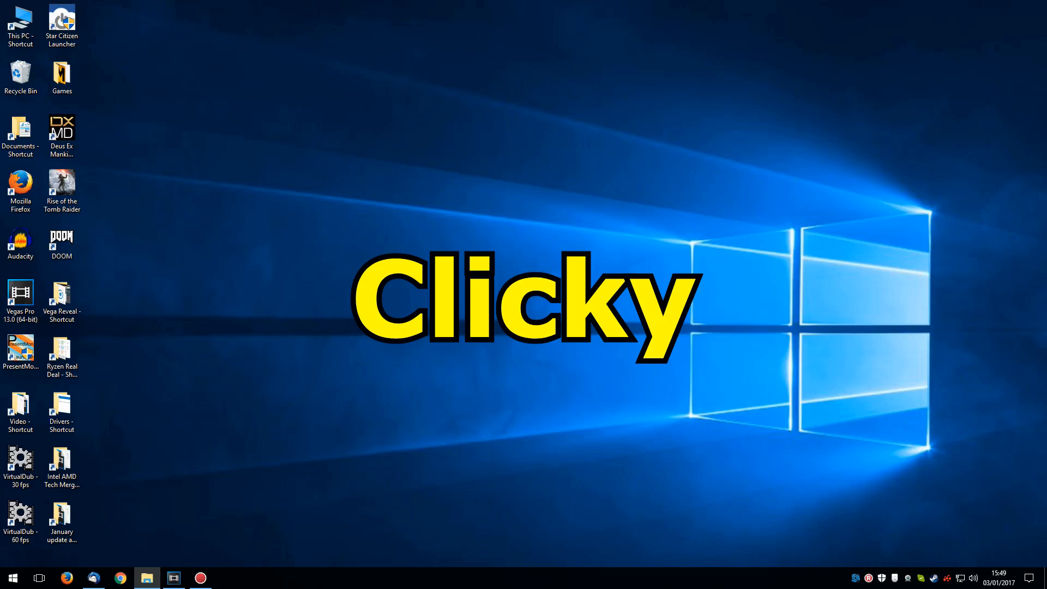
# Step: Show the F:\Video\Chill folder with its three Radeon files via the desktop shortcut
pyautogui.click(119, 578)
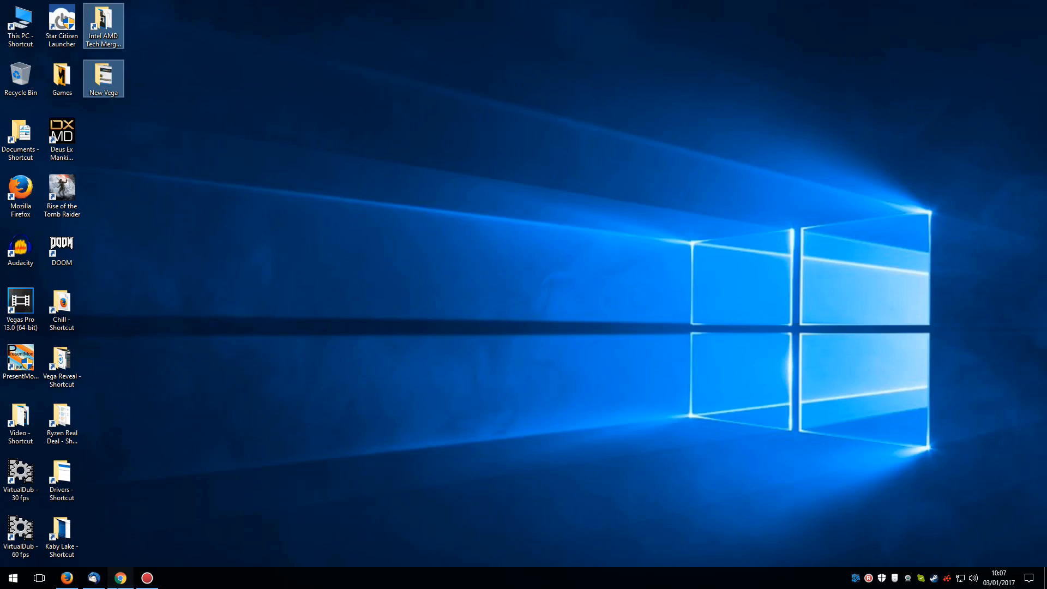
pyautogui.click(119, 578)
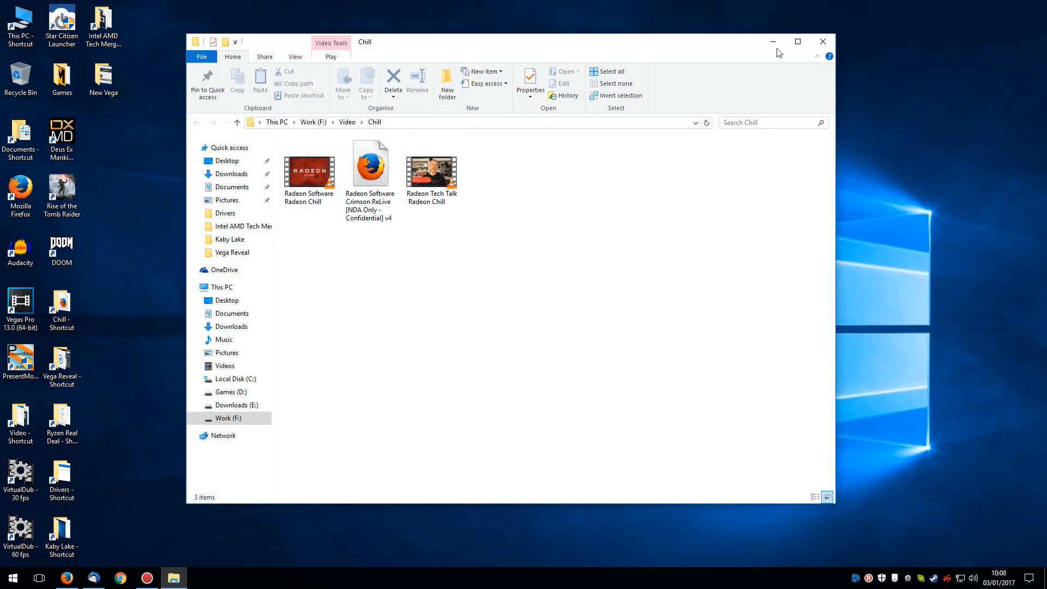
# Step: Close the Chill window, show the Vega Reveal folder's files, then bring the AdoredTV channel page to front
pyautogui.click(822, 42)
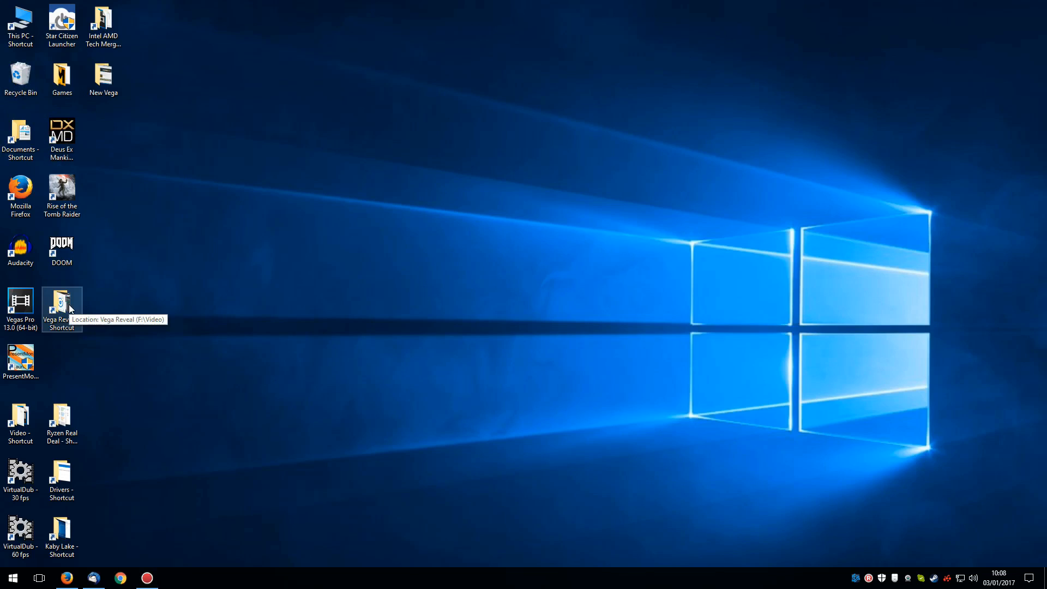
pyautogui.doubleClick(61, 305)
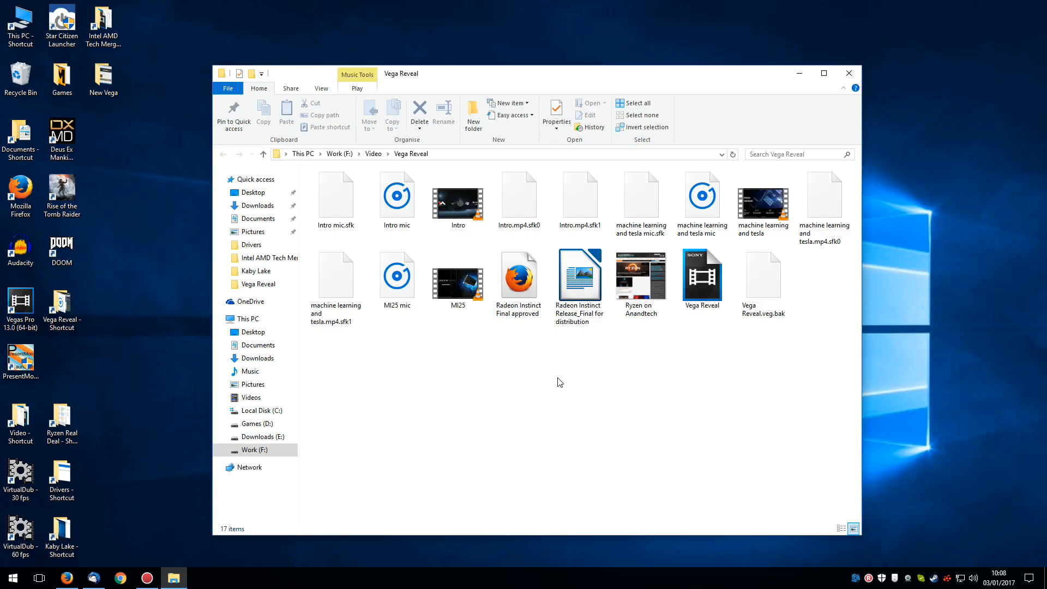
pyautogui.moveTo(591, 402)
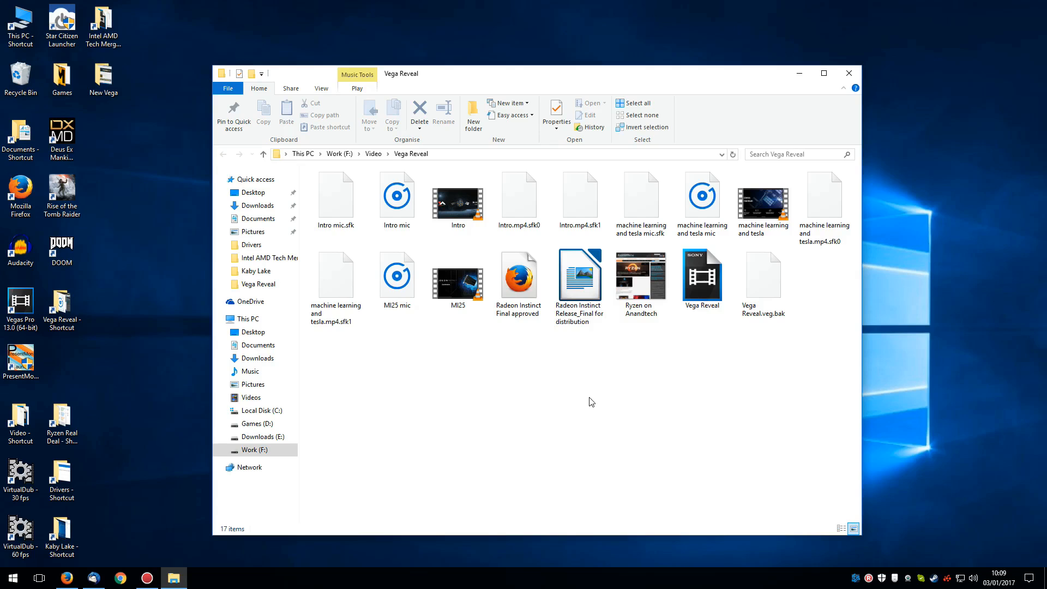
pyautogui.click(518, 276)
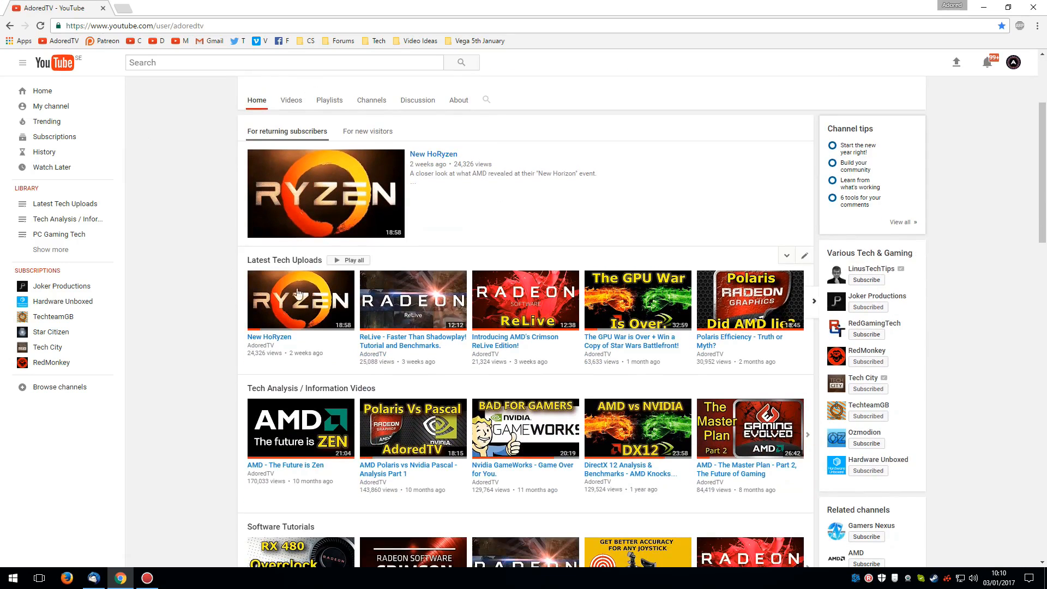
pyautogui.scroll(3)
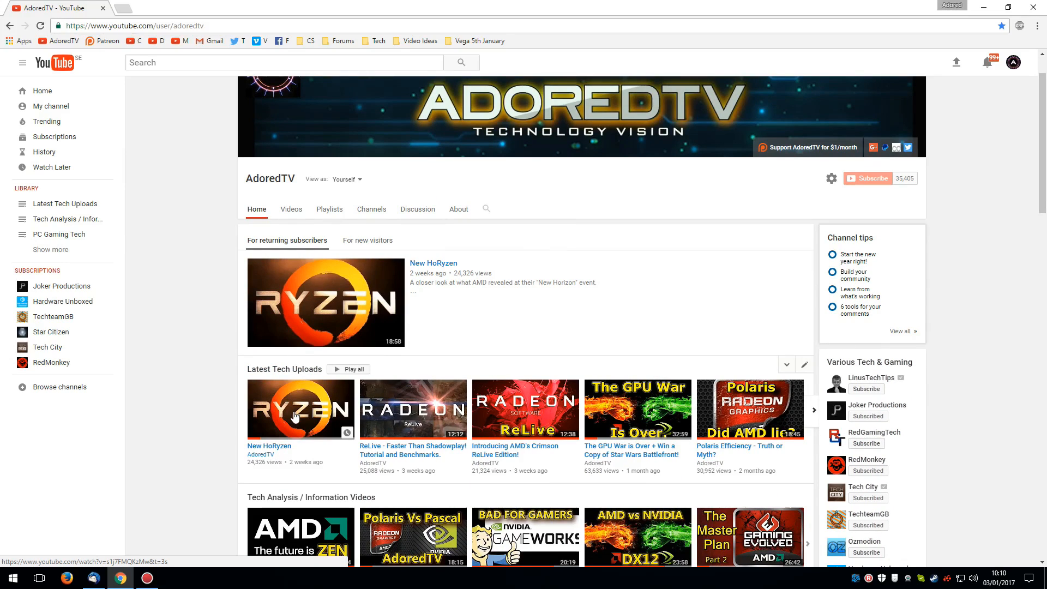
pyautogui.scroll(3)
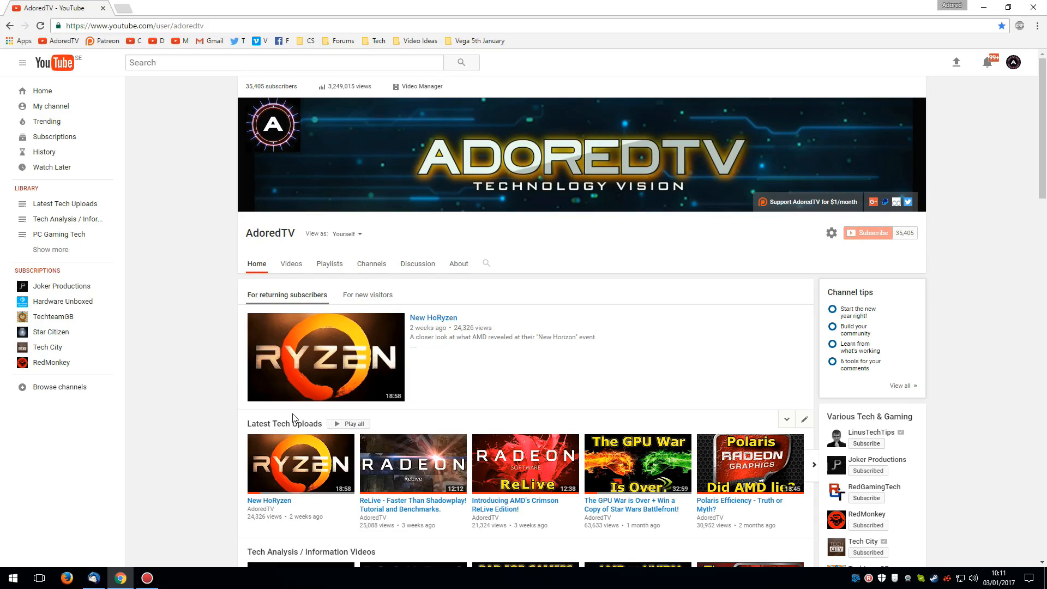
# Step: Bring the Vega Reveal folder window with its 17 project files back to the front
pyautogui.click(174, 578)
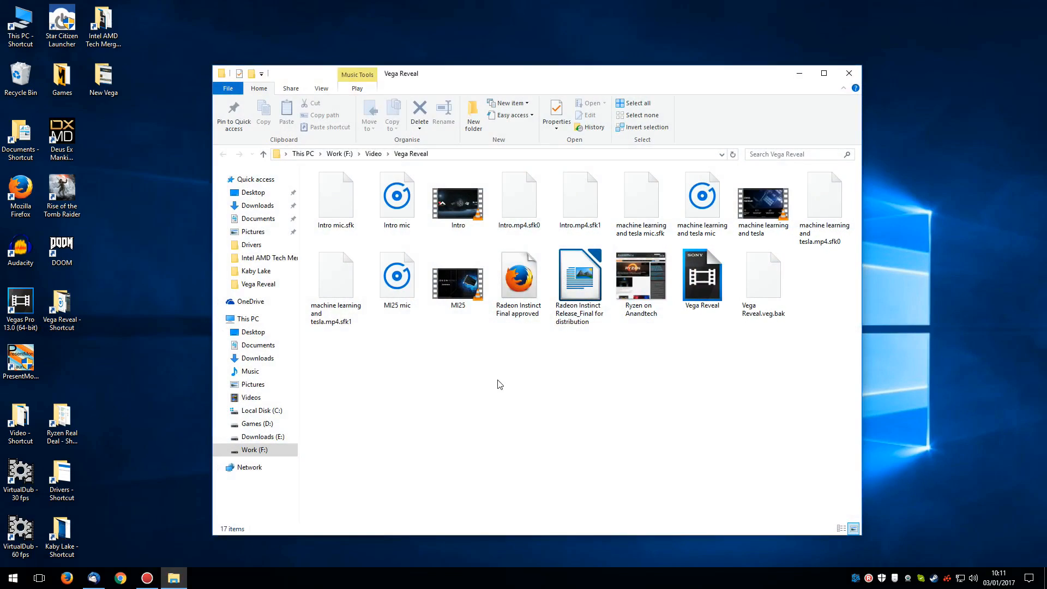
pyautogui.moveTo(498, 393)
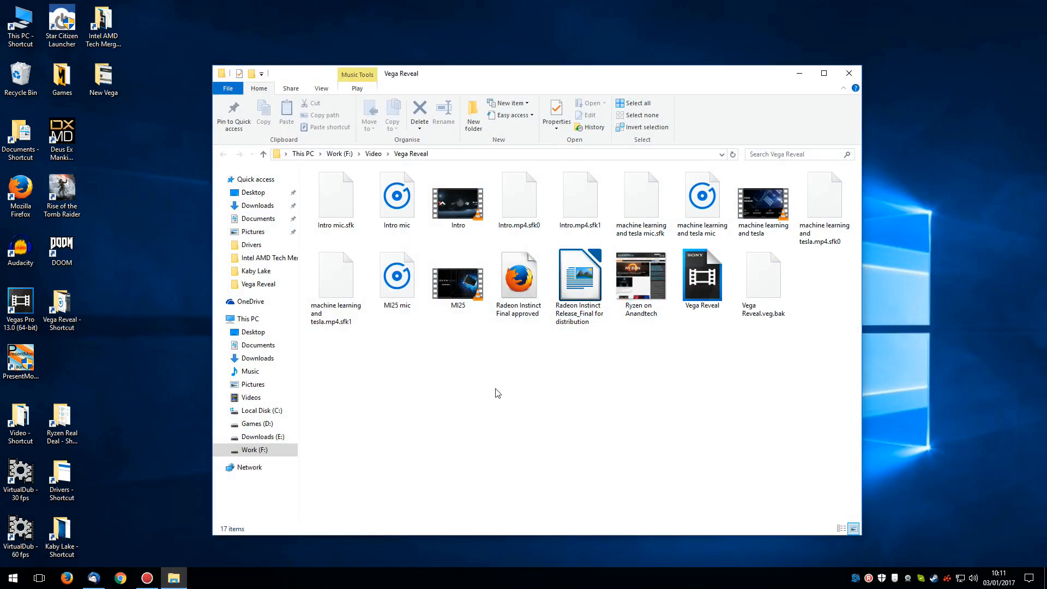
pyautogui.moveTo(528, 399)
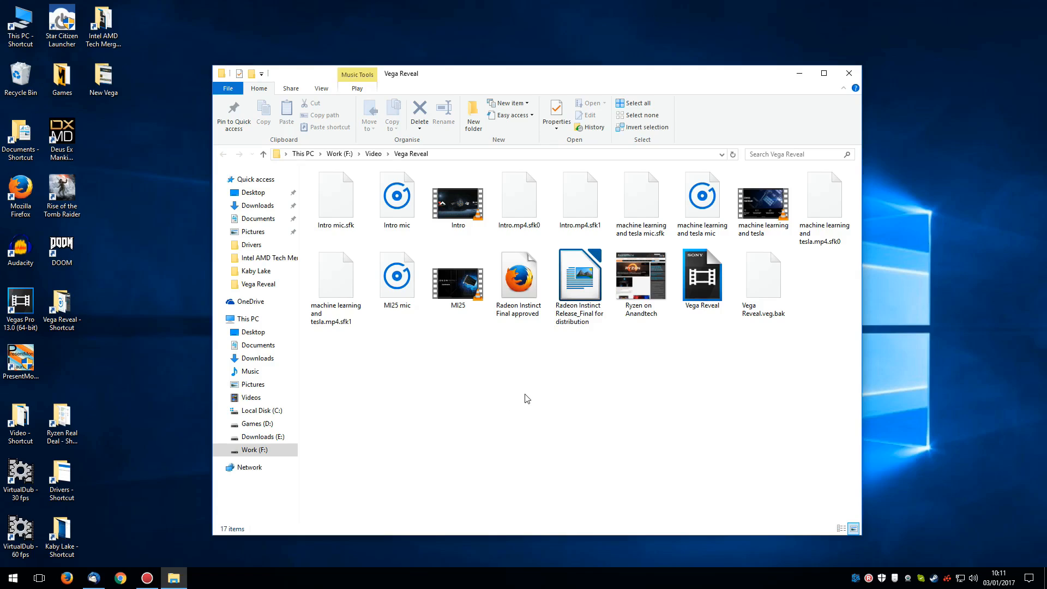
pyautogui.moveTo(531, 404)
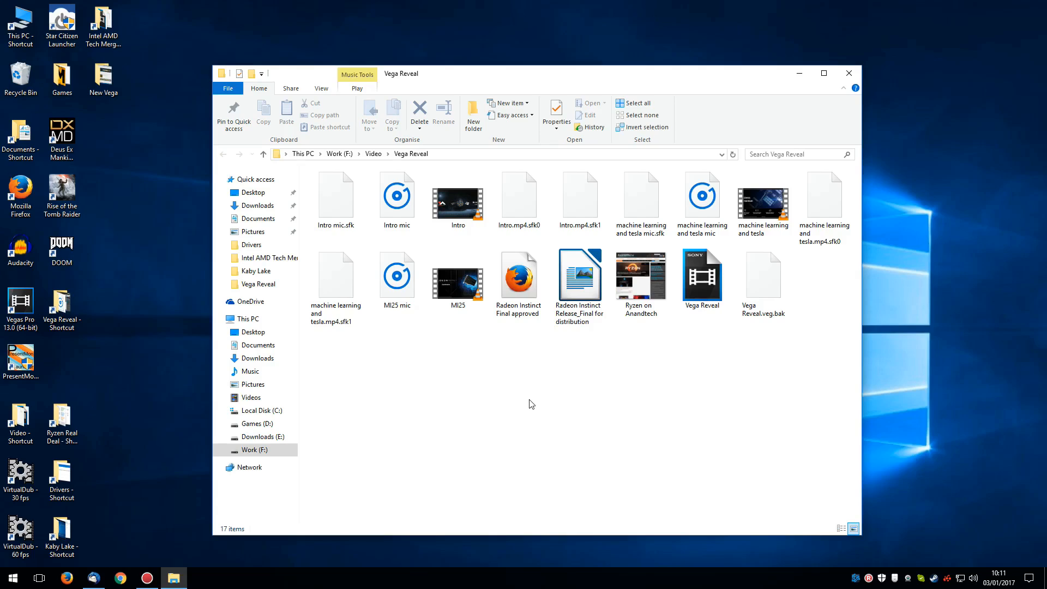
pyautogui.moveTo(533, 408)
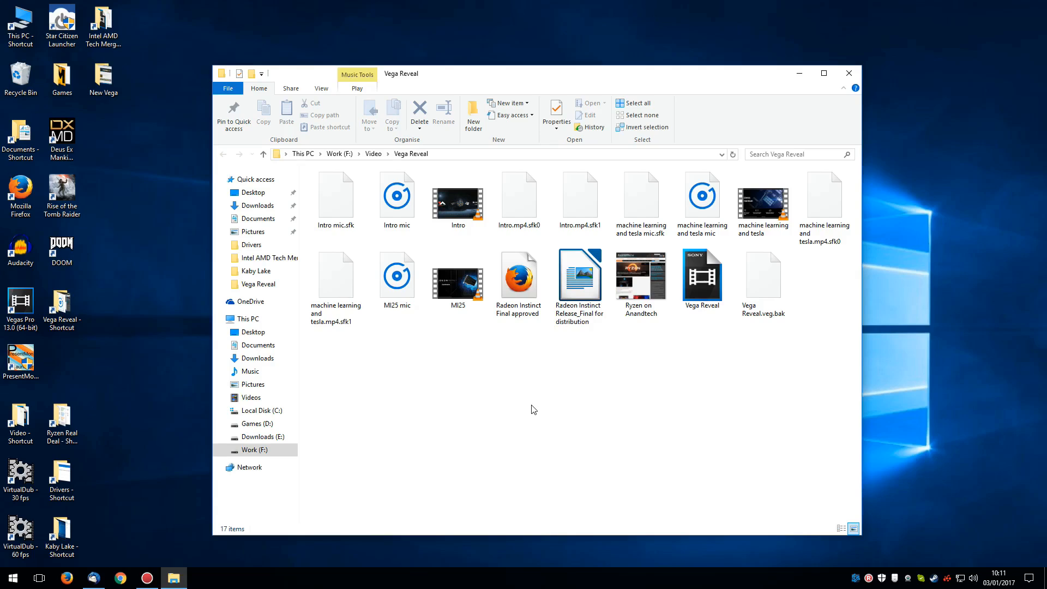
pyautogui.moveTo(777, 409)
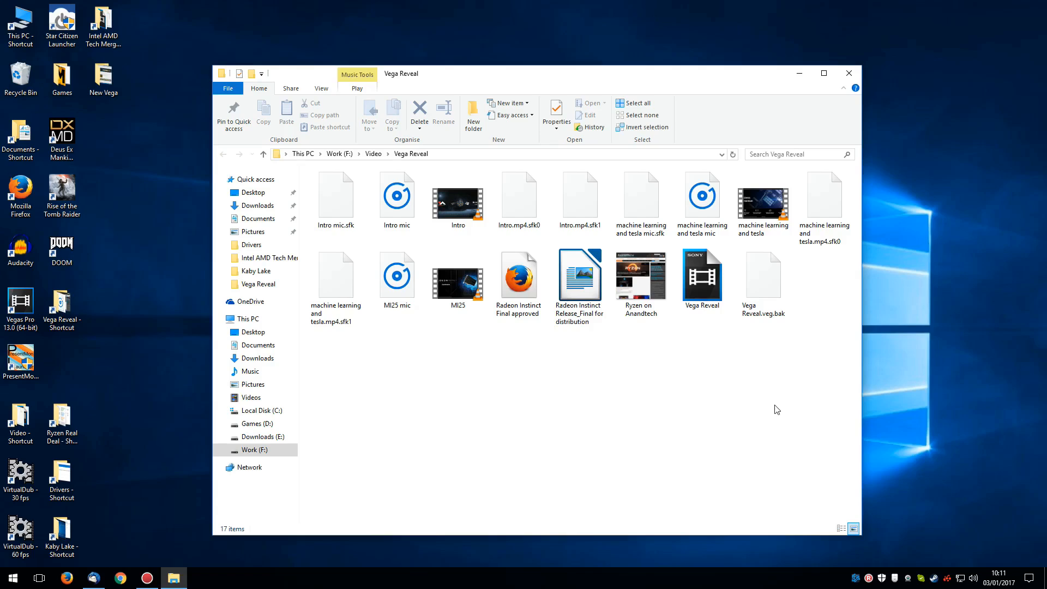
pyautogui.moveTo(757, 394)
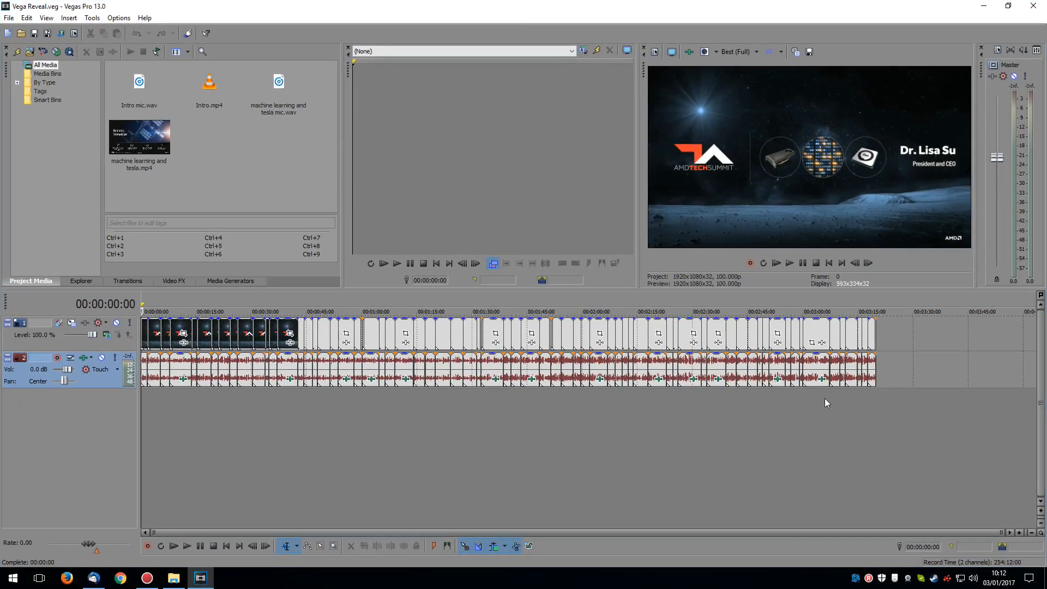
# Step: Move playback to about 3:13 in the Vega Reveal project, then bring Chrome to the front
pyautogui.click(849, 311)
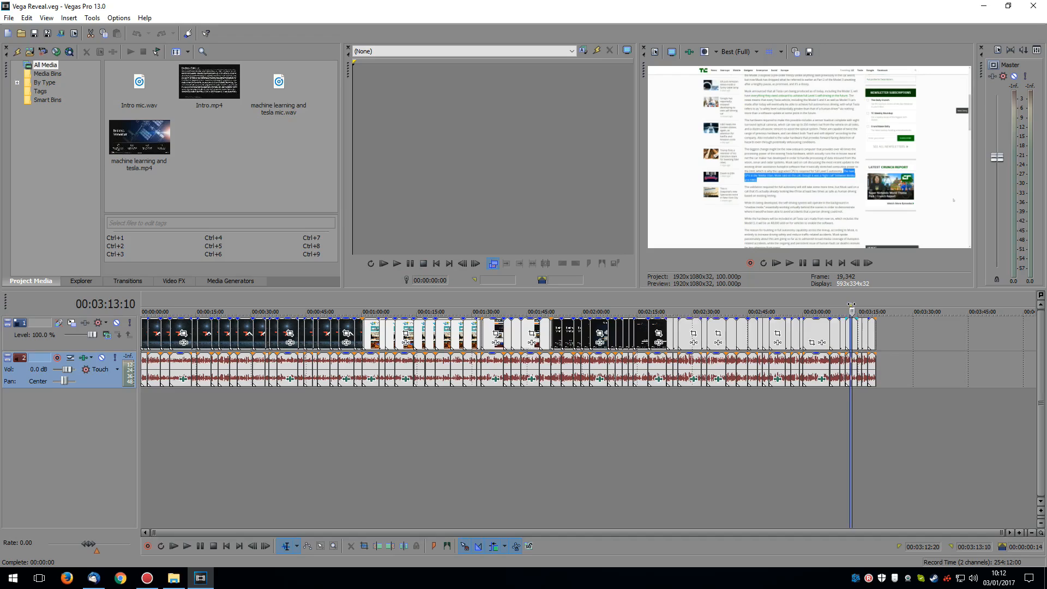
pyautogui.click(378, 311)
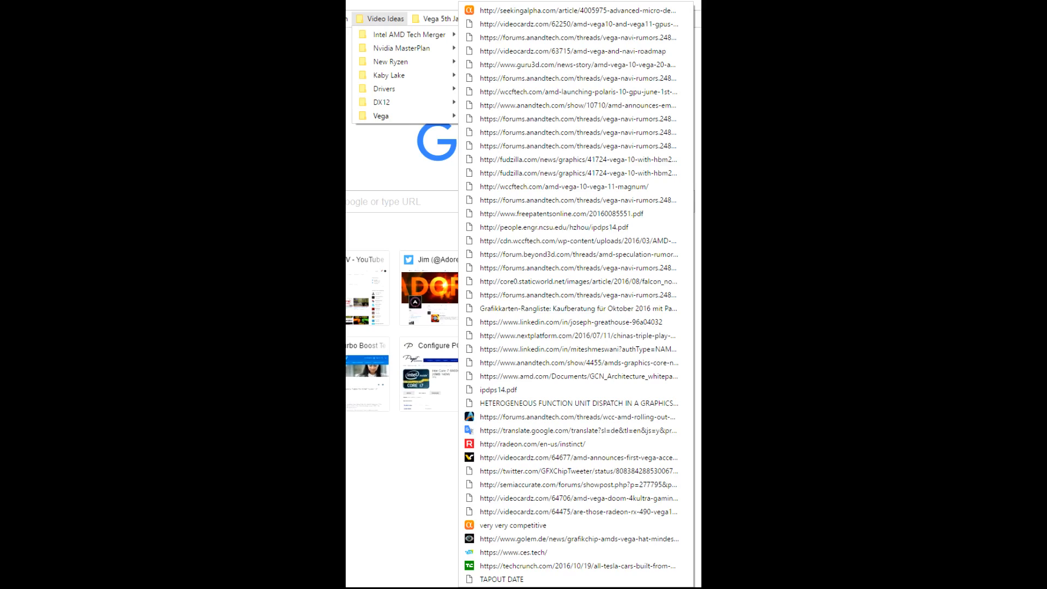
pyautogui.click(200, 578)
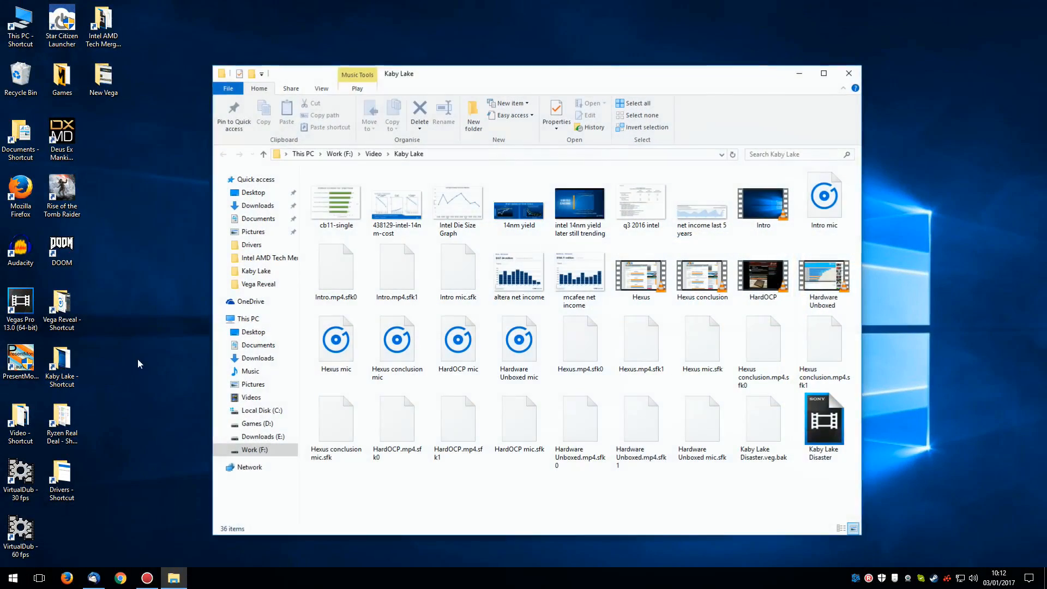
pyautogui.moveTo(594, 386)
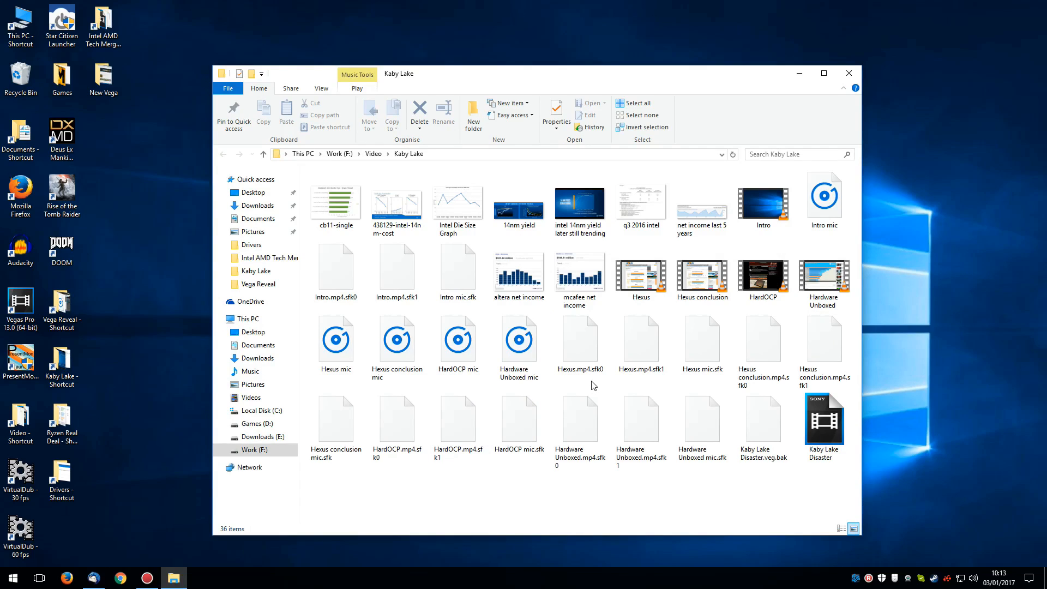
# Step: Select the HardOCP and Hardware Unboxed clips in the Kaby Lake folder
pyautogui.click(763, 271)
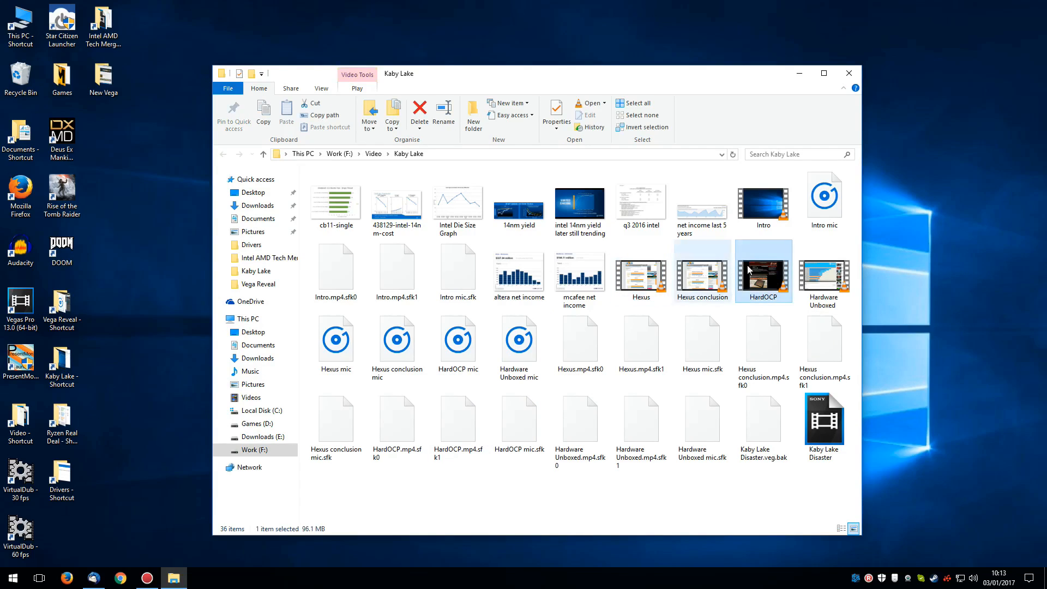
pyautogui.click(825, 274)
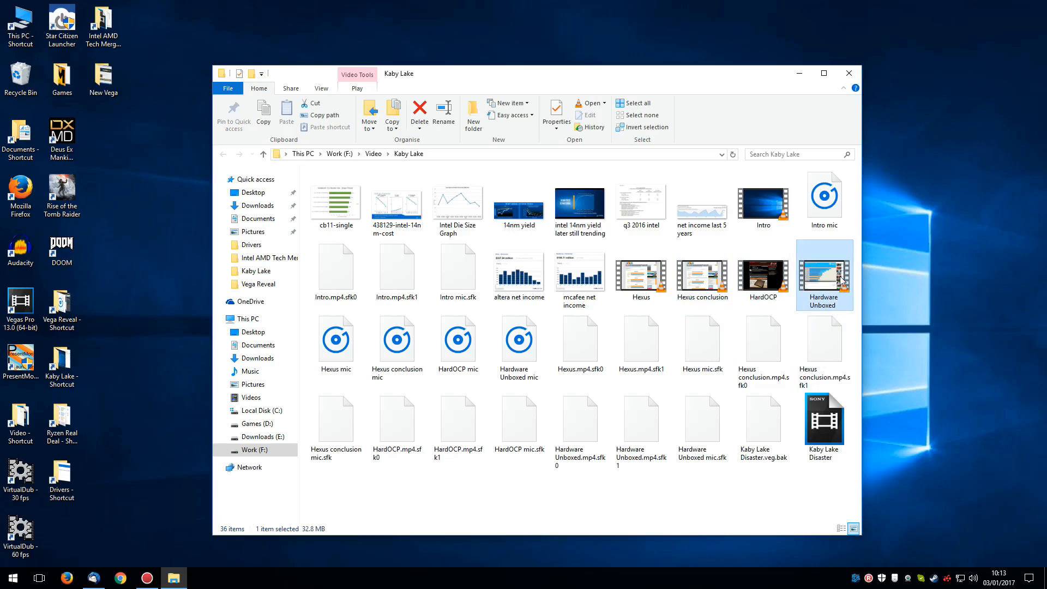
pyautogui.moveTo(831, 281)
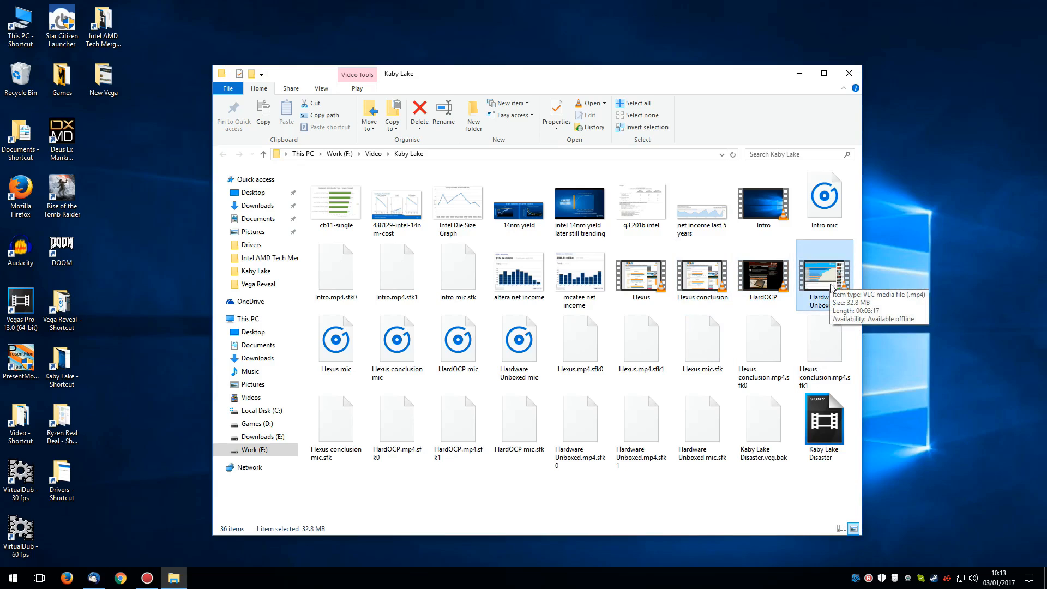
pyautogui.moveTo(810, 293)
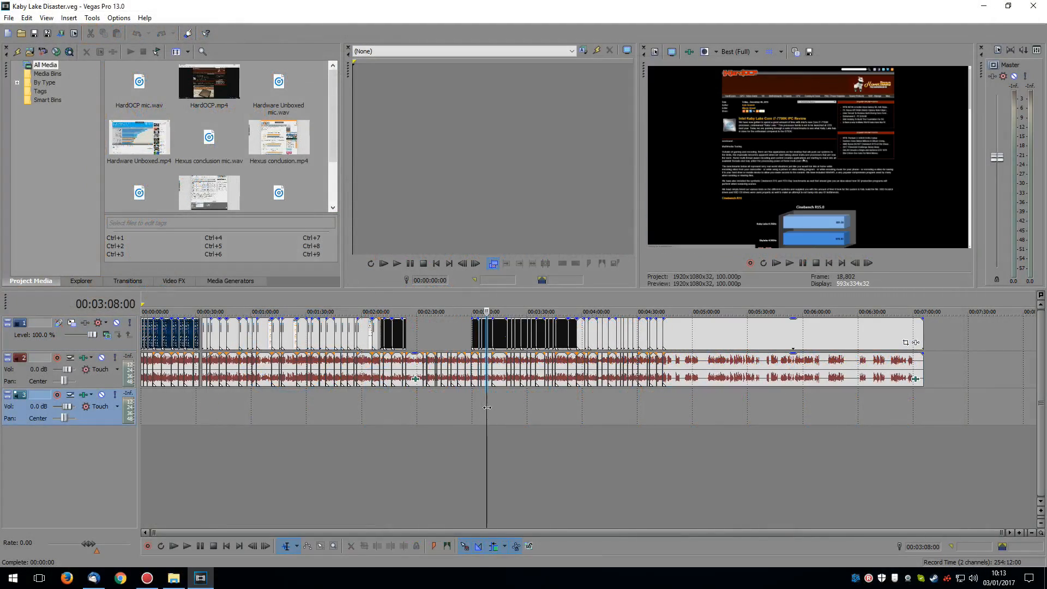
# Step: Preview the Hardware Unboxed benchmark chart section around 4:55–5:14 on the timeline
pyautogui.click(423, 311)
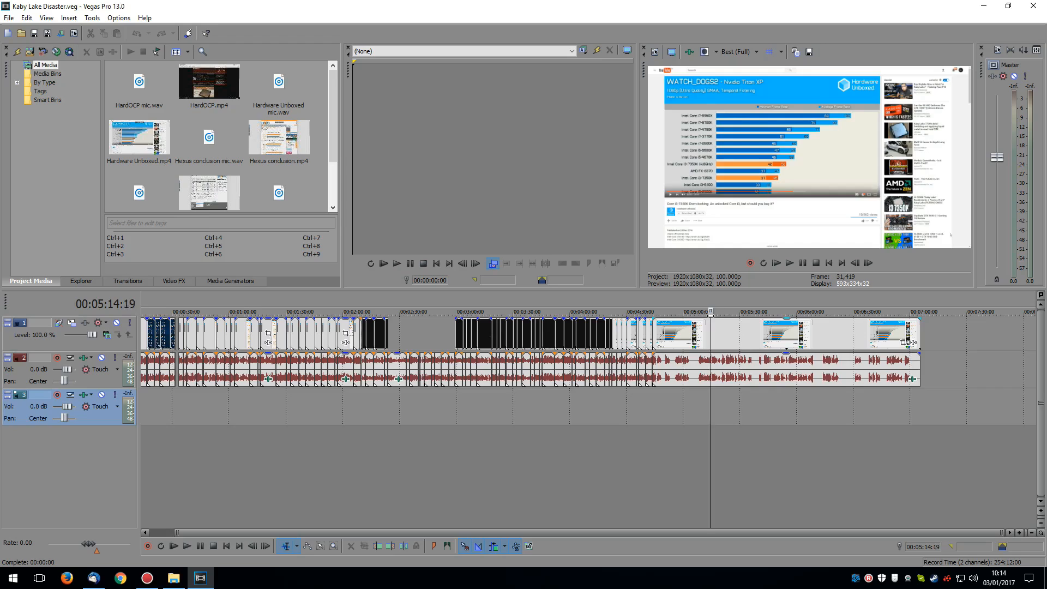
pyautogui.click(674, 311)
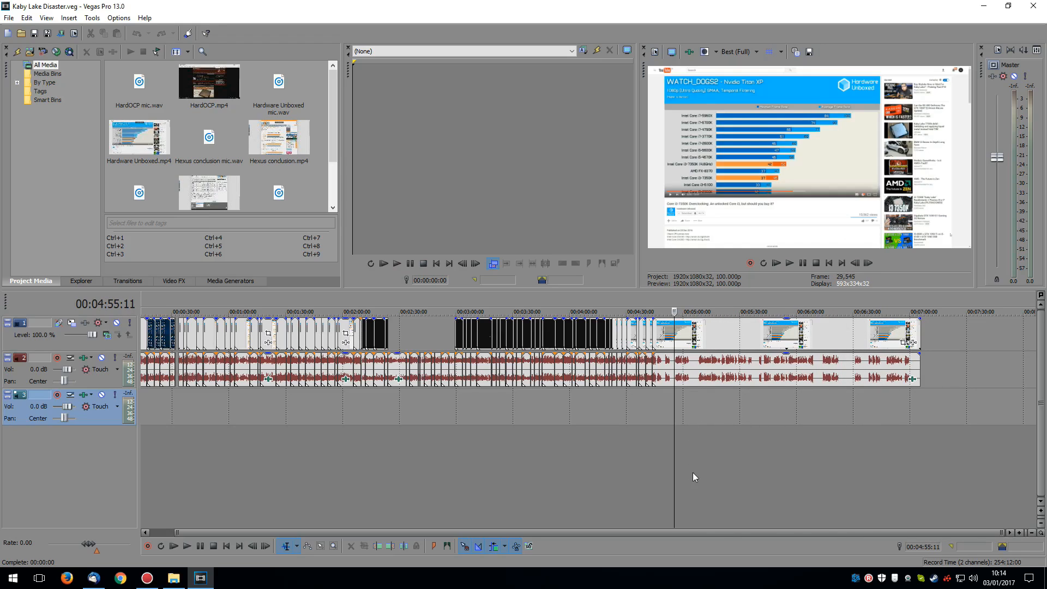
pyautogui.moveTo(355, 388)
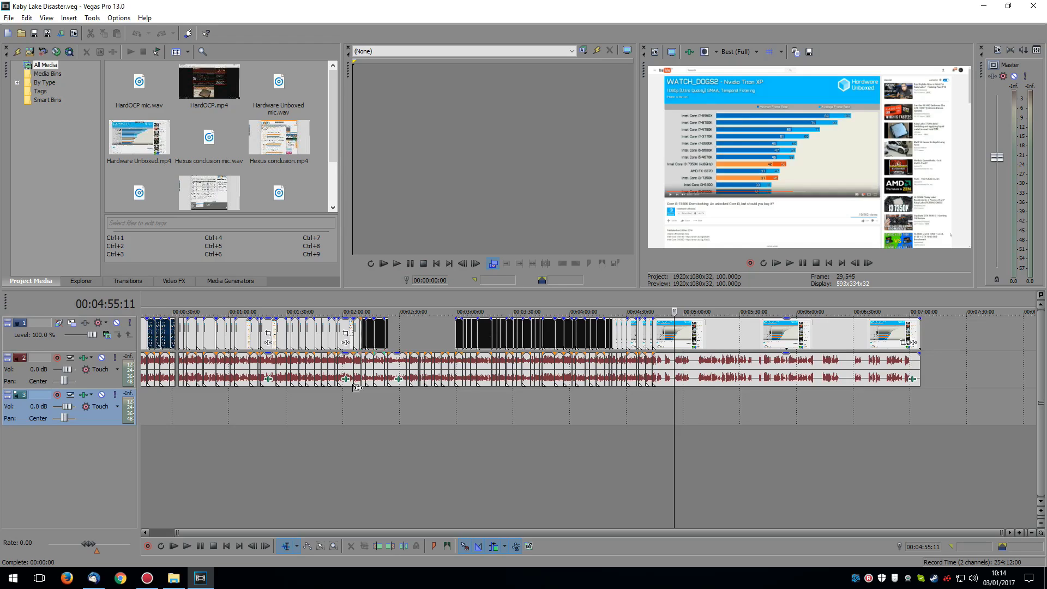
pyautogui.click(604, 311)
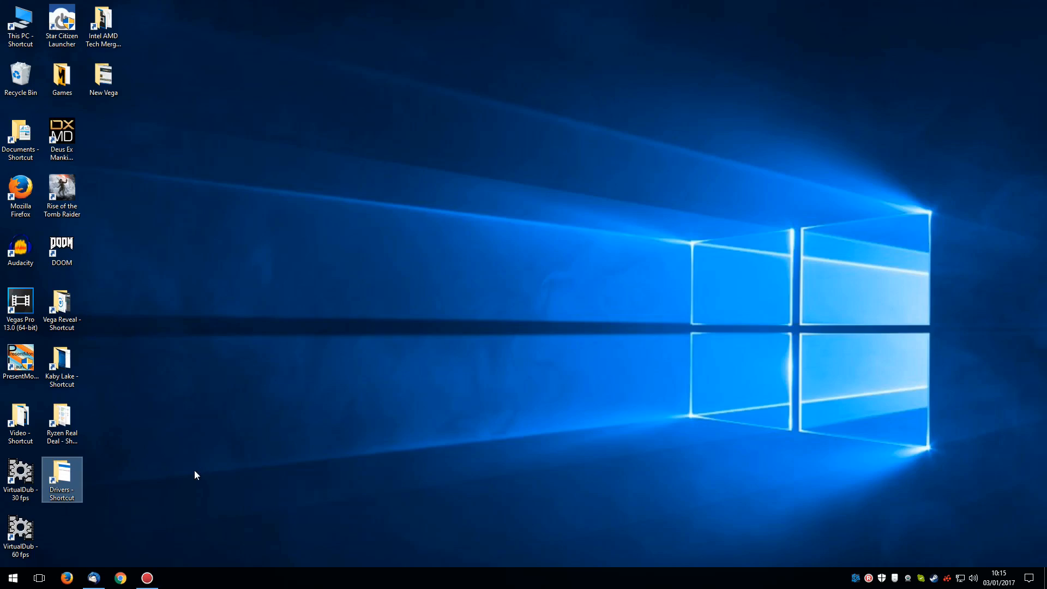
pyautogui.moveTo(77, 477)
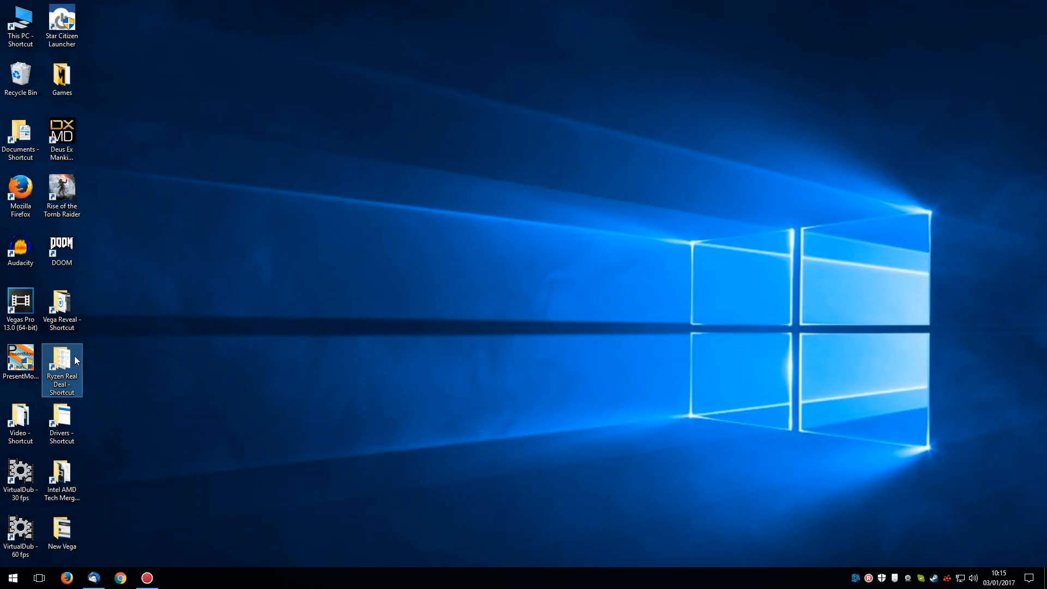
pyautogui.moveTo(61, 369)
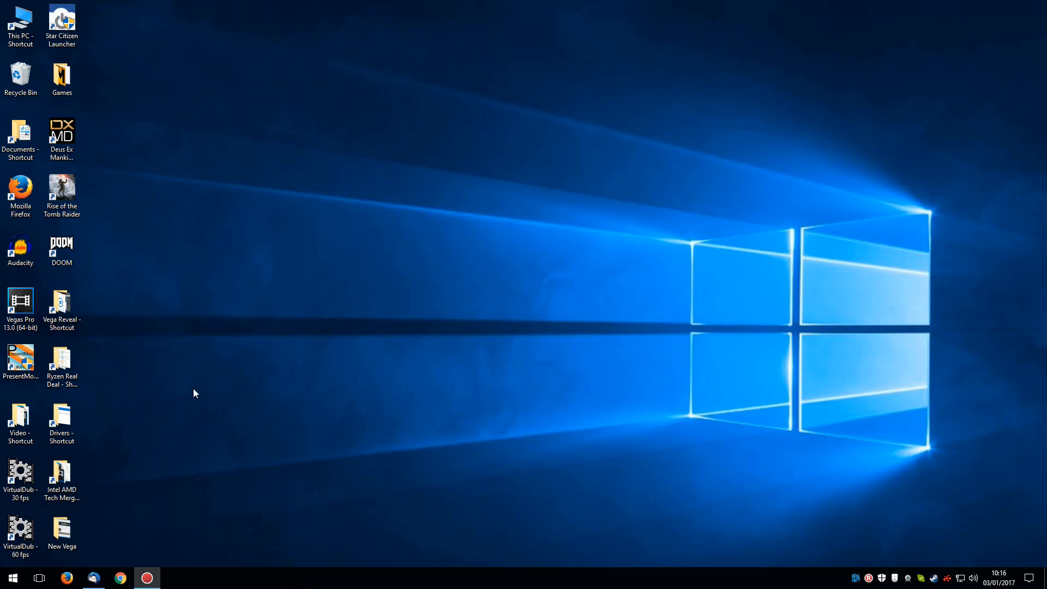
# Step: Select the Intel AMD Tech Merger shortcut on the rearranged desktop
pyautogui.click(61, 477)
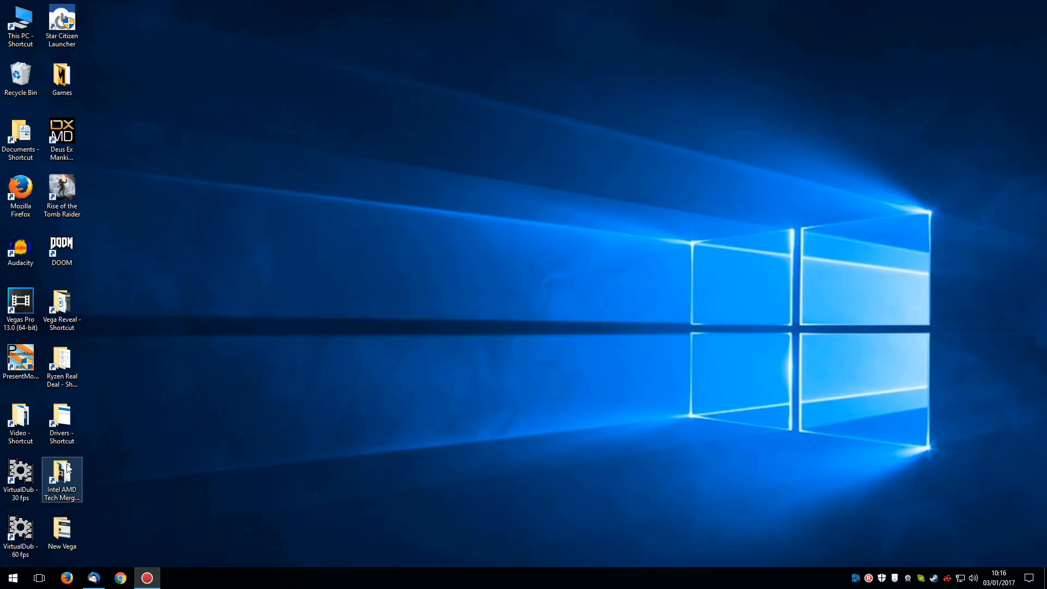
pyautogui.moveTo(72, 471)
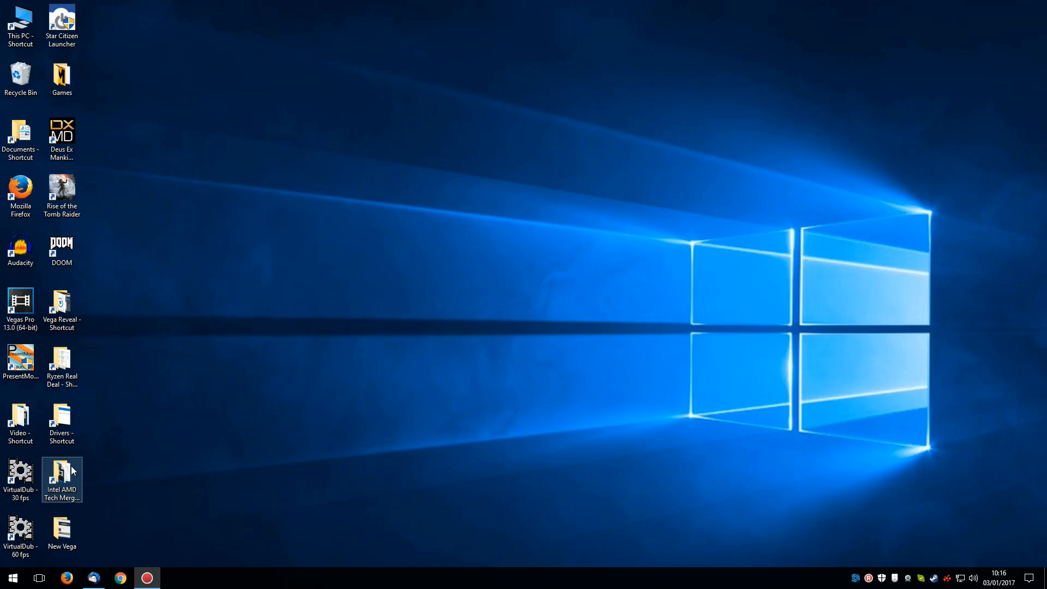
# Step: Show the Intel AMD Tech Merger folder listing its 42 project files
pyautogui.doubleClick(61, 475)
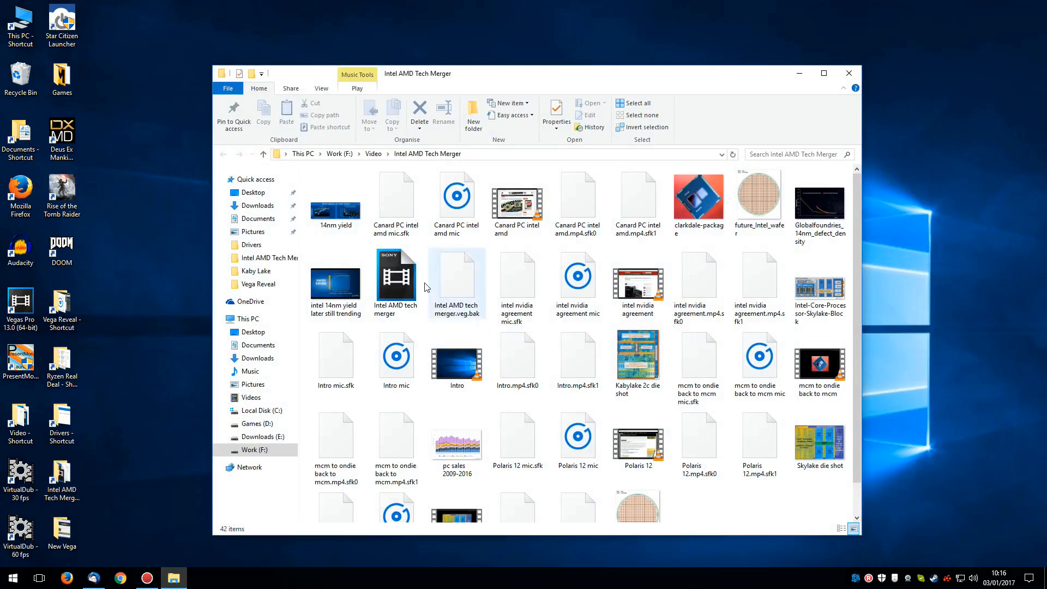
pyautogui.moveTo(396, 274)
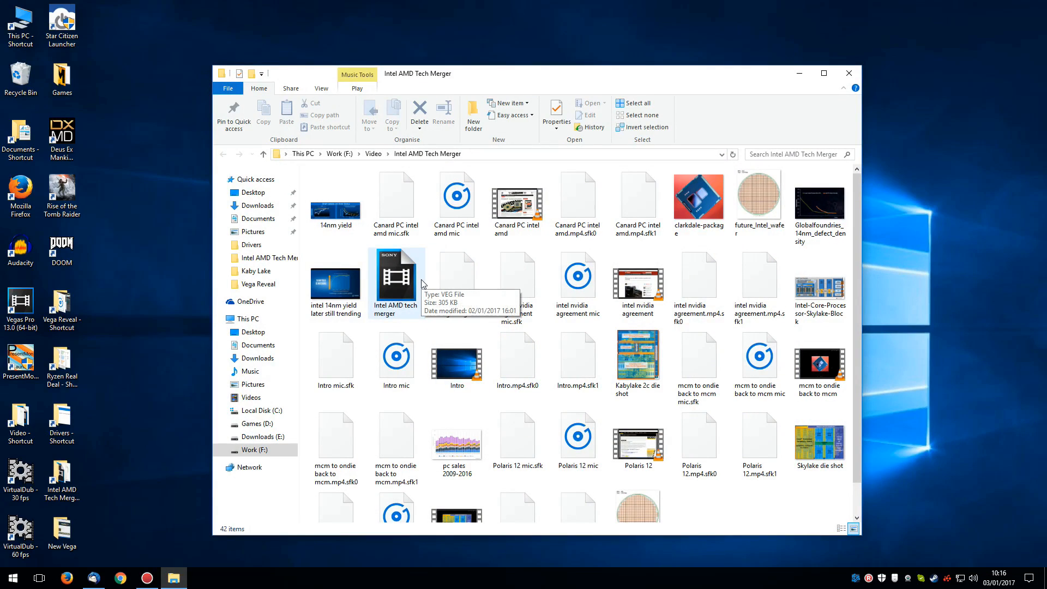
pyautogui.moveTo(394, 283)
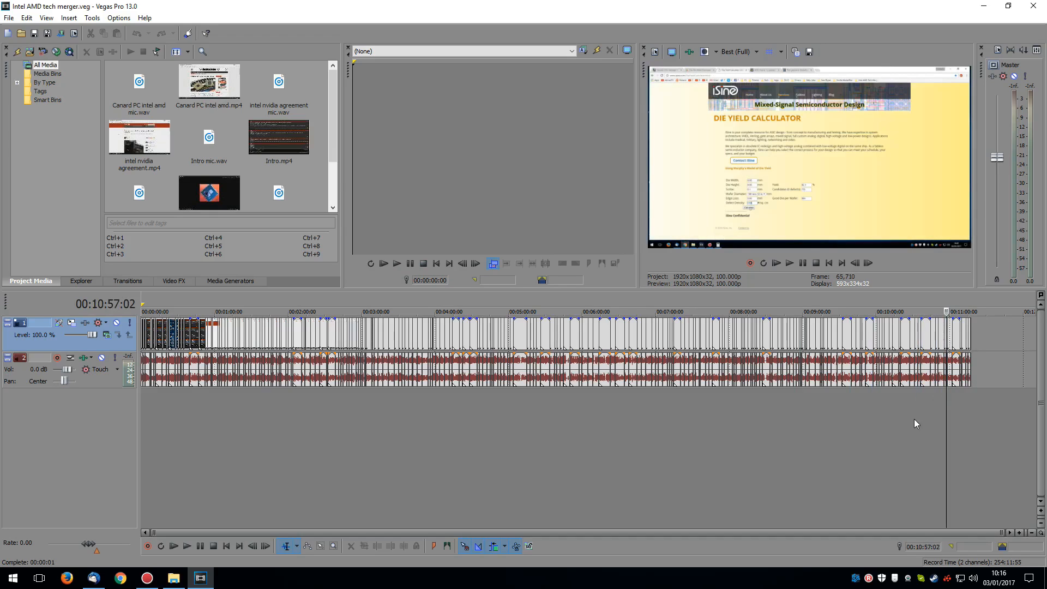
# Step: Preview the late part of the Intel AMD tech merger project, around seven and a half minutes and the very end
pyautogui.click(563, 327)
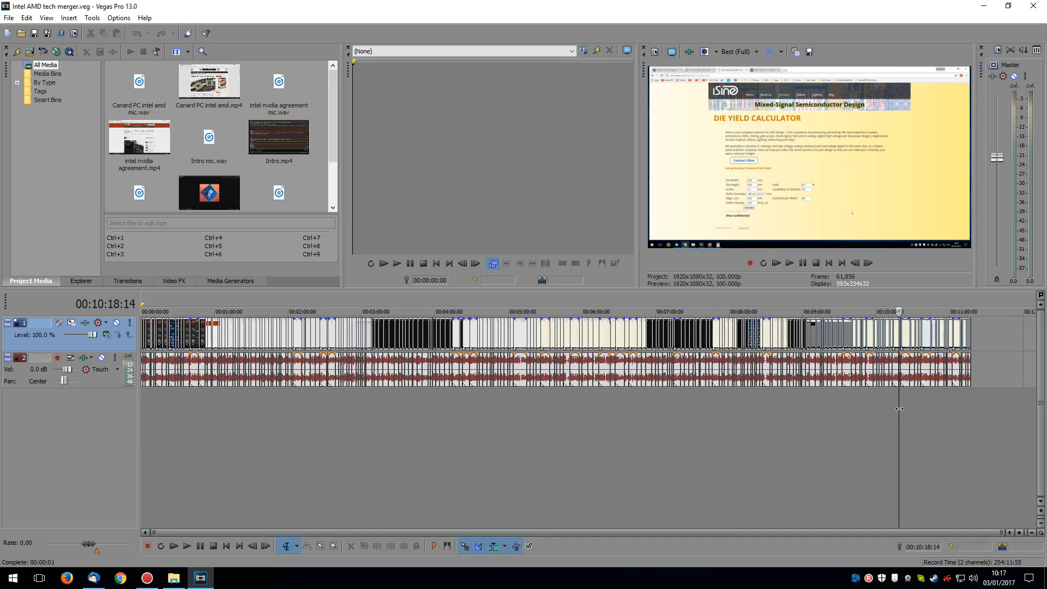
pyautogui.click(722, 319)
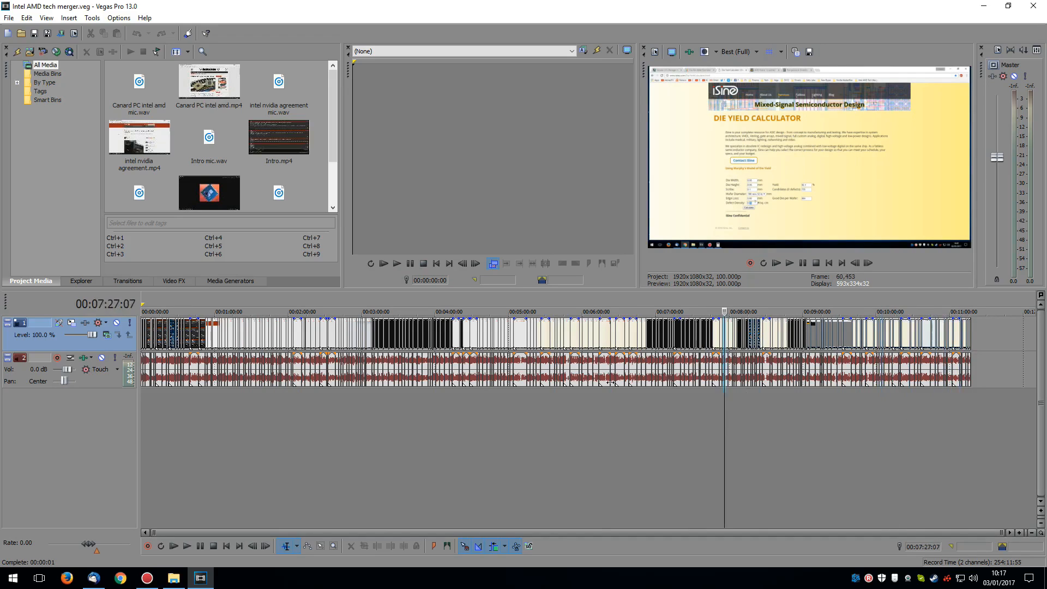
pyautogui.hscroll(3)
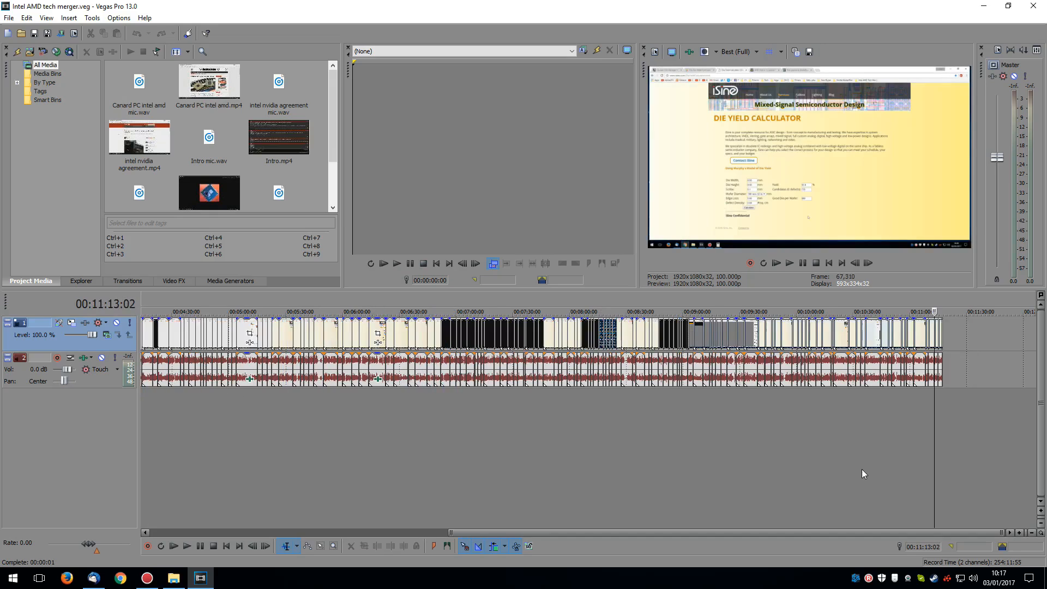
pyautogui.moveTo(939, 423)
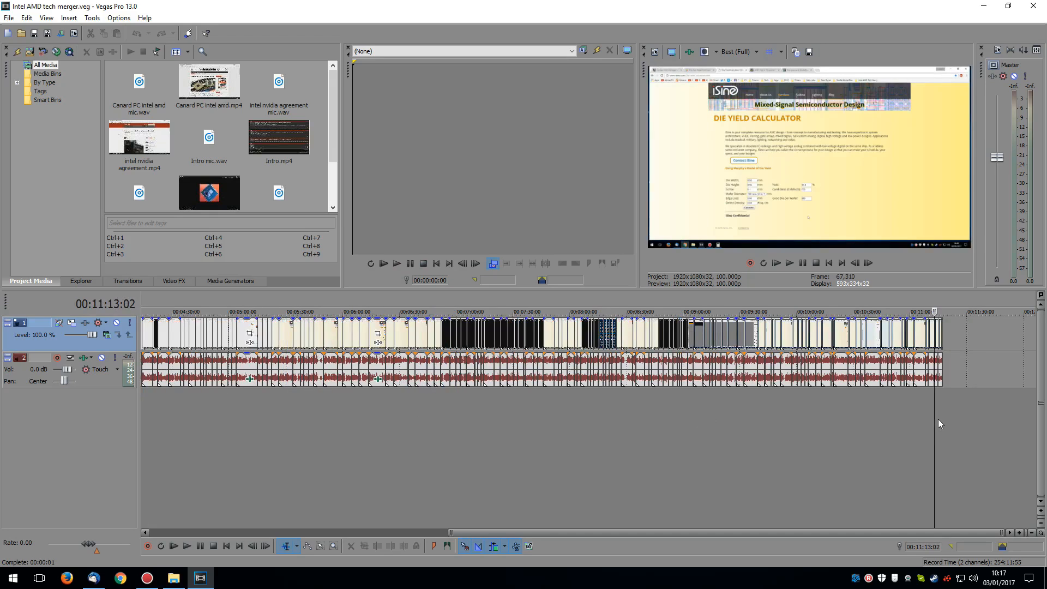
pyautogui.click(702, 311)
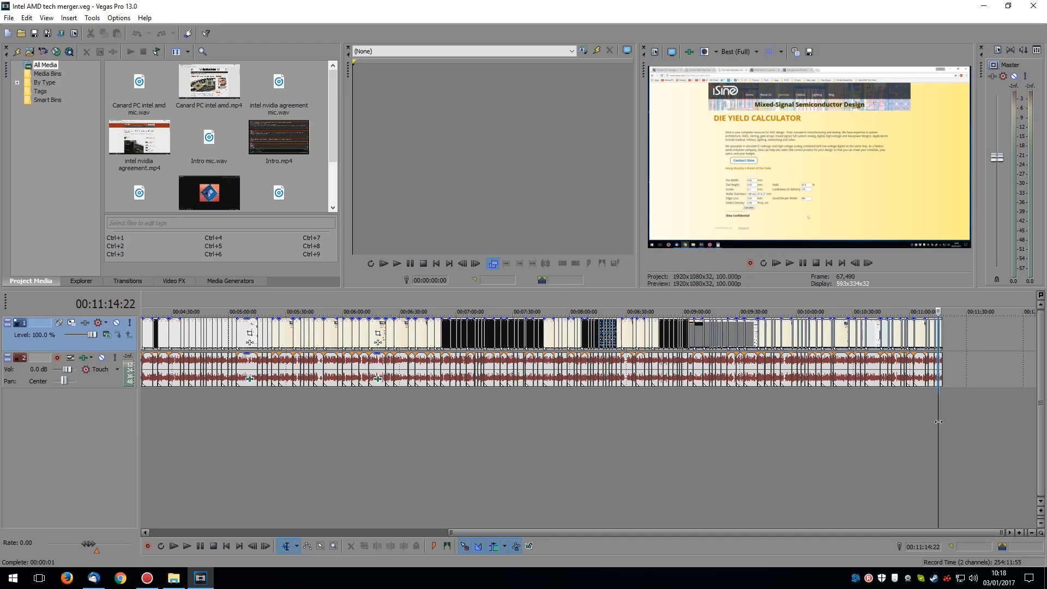
# Step: Preview the Intel die diagram and die yield calculator sections, then put the video editor away
pyautogui.click(587, 312)
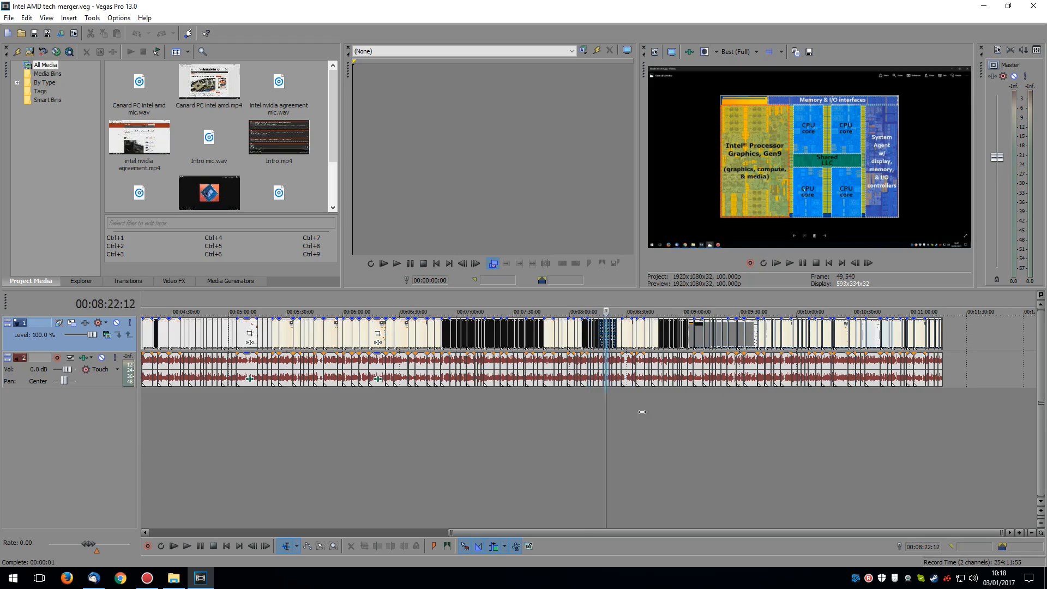
pyautogui.click(934, 327)
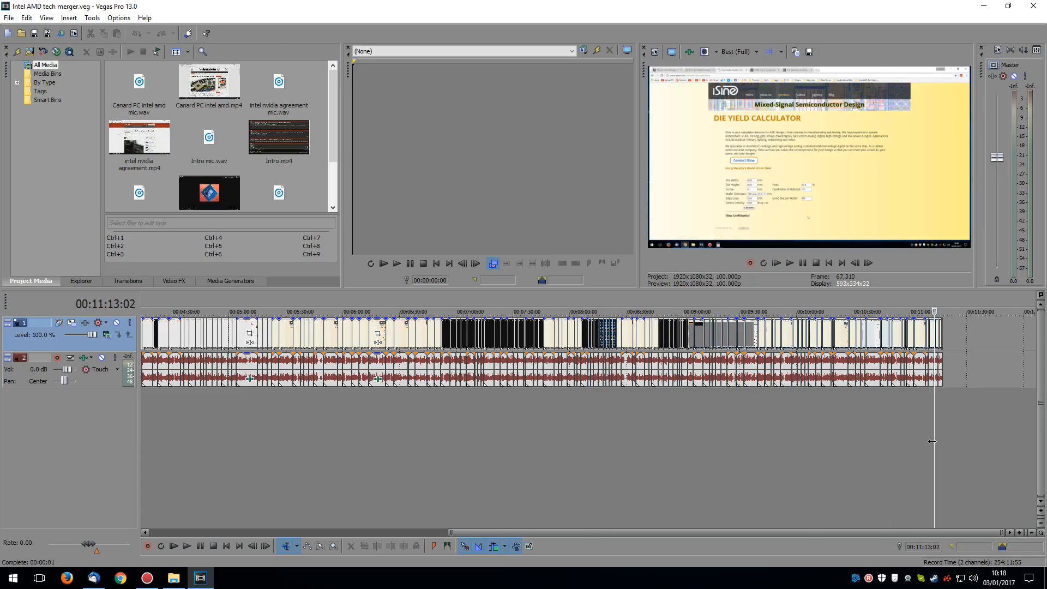
pyautogui.click(173, 578)
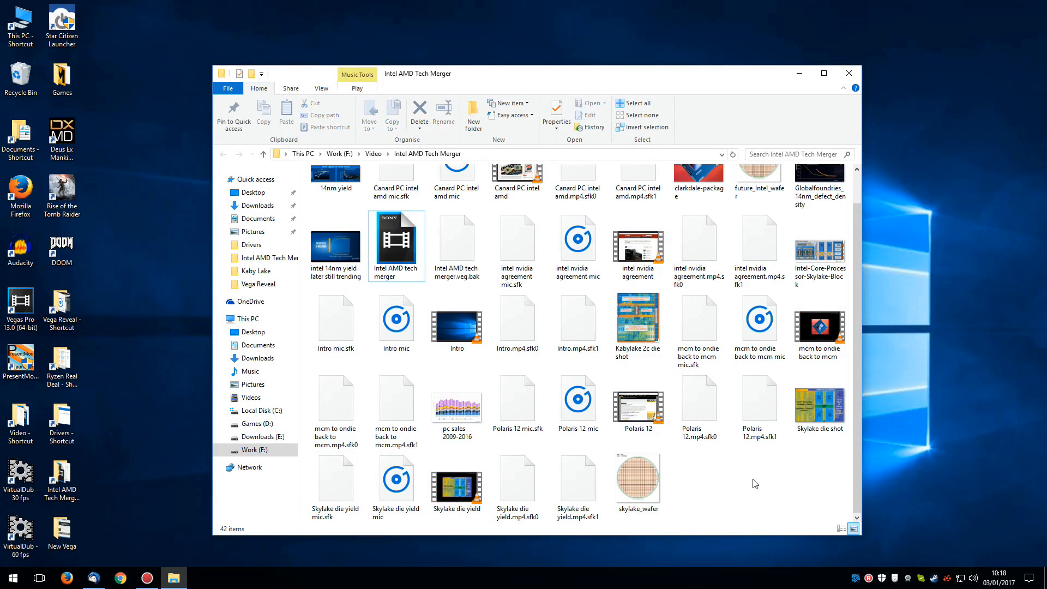
pyautogui.moveTo(848, 73)
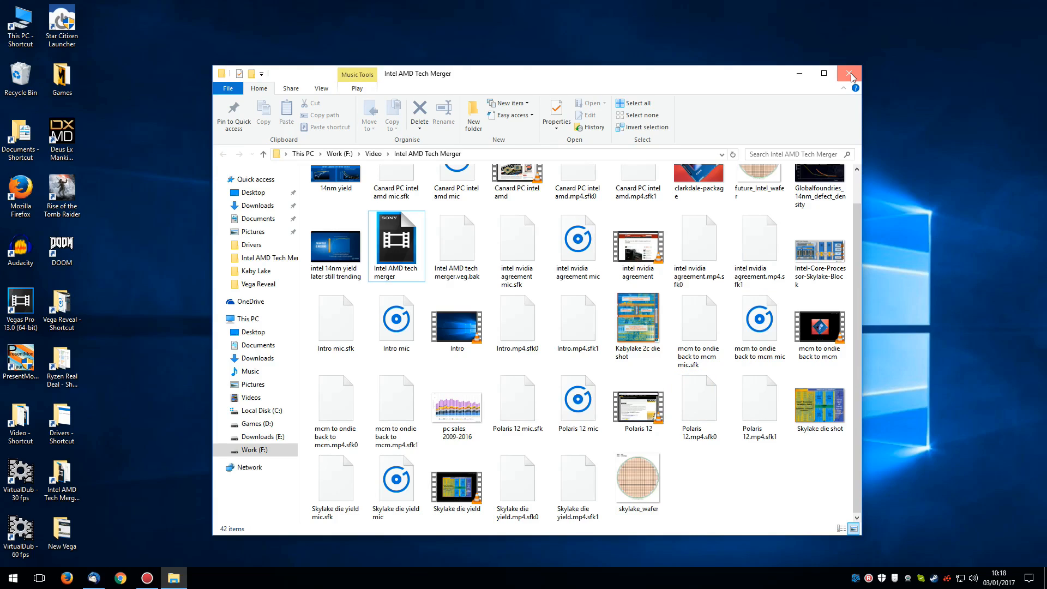
pyautogui.click(849, 73)
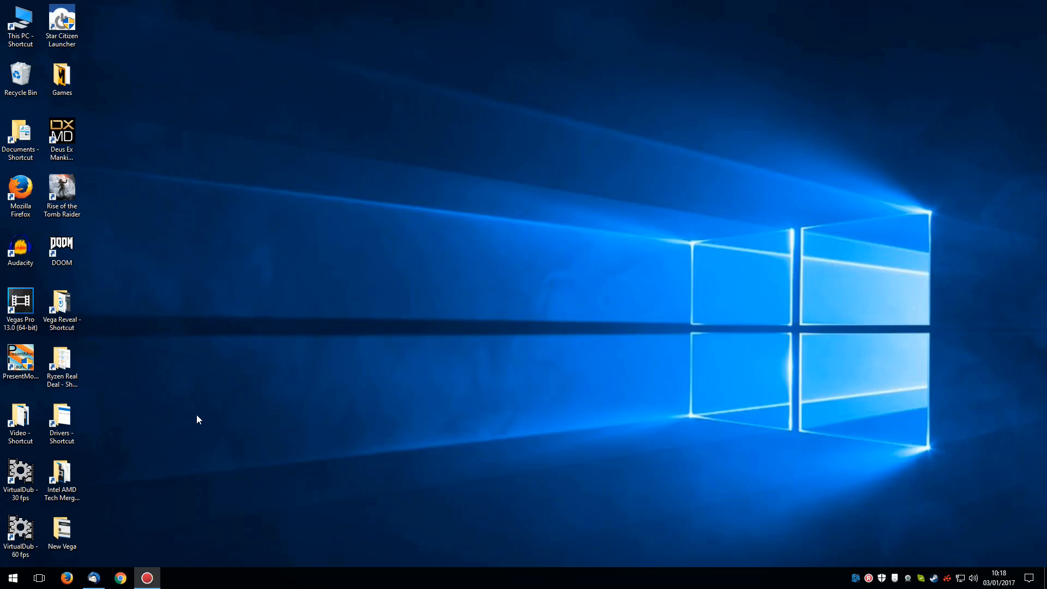
pyautogui.moveTo(120, 579)
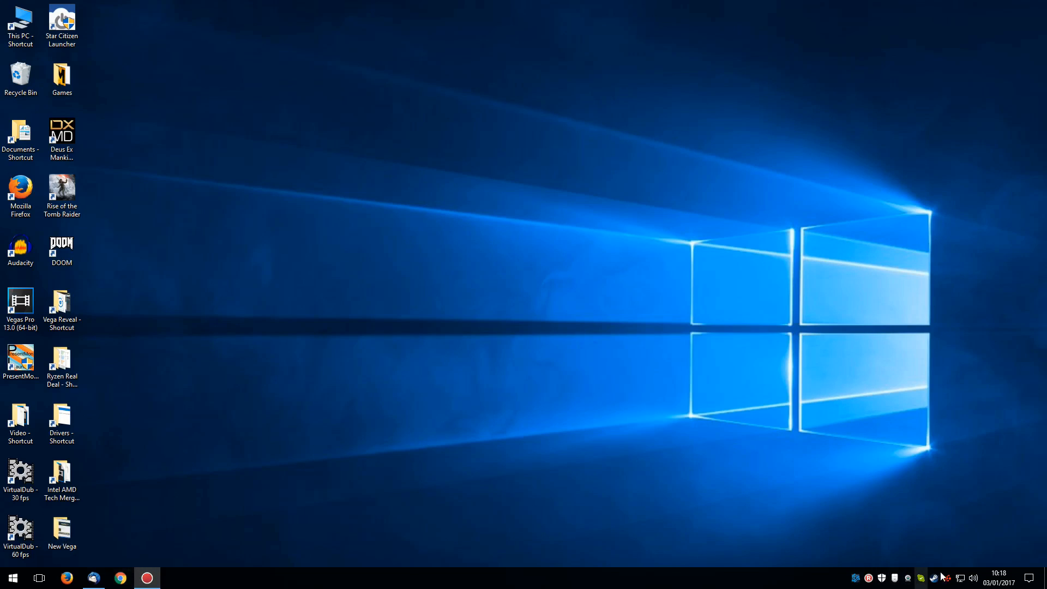
pyautogui.moveTo(551, 411)
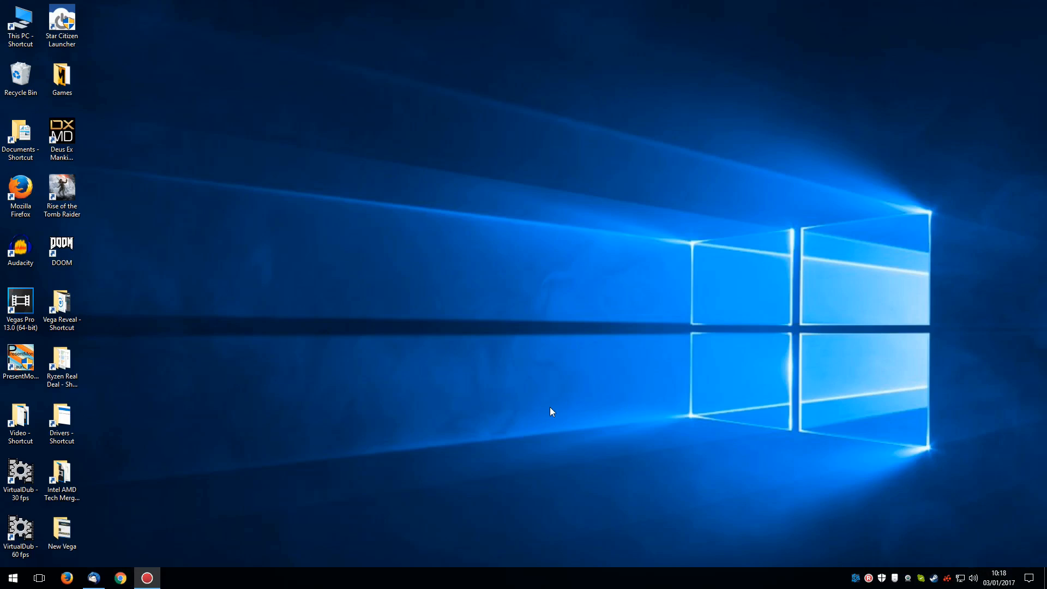
pyautogui.moveTo(539, 419)
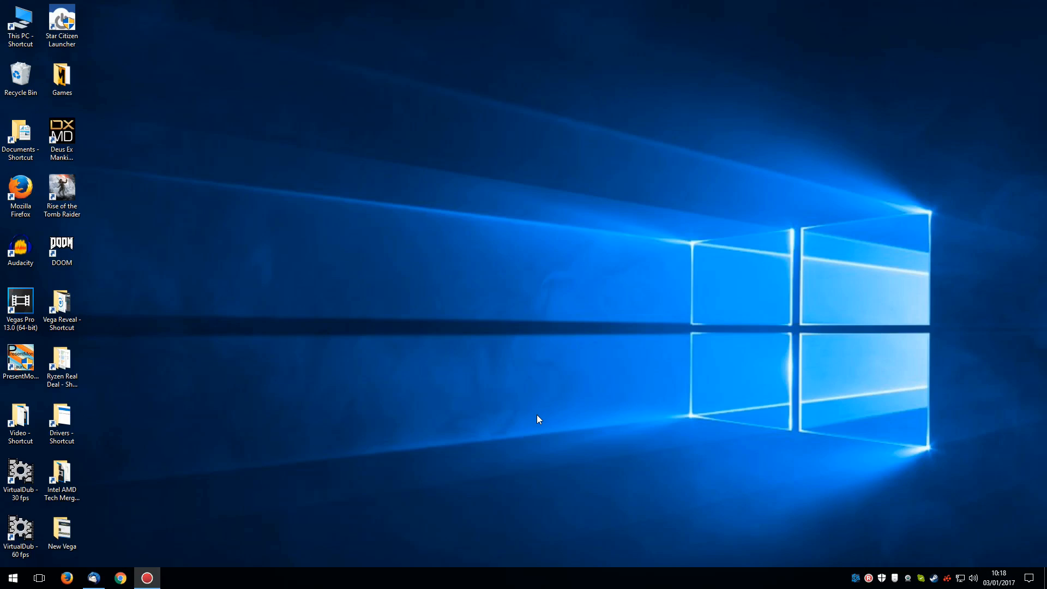
pyautogui.moveTo(636, 368)
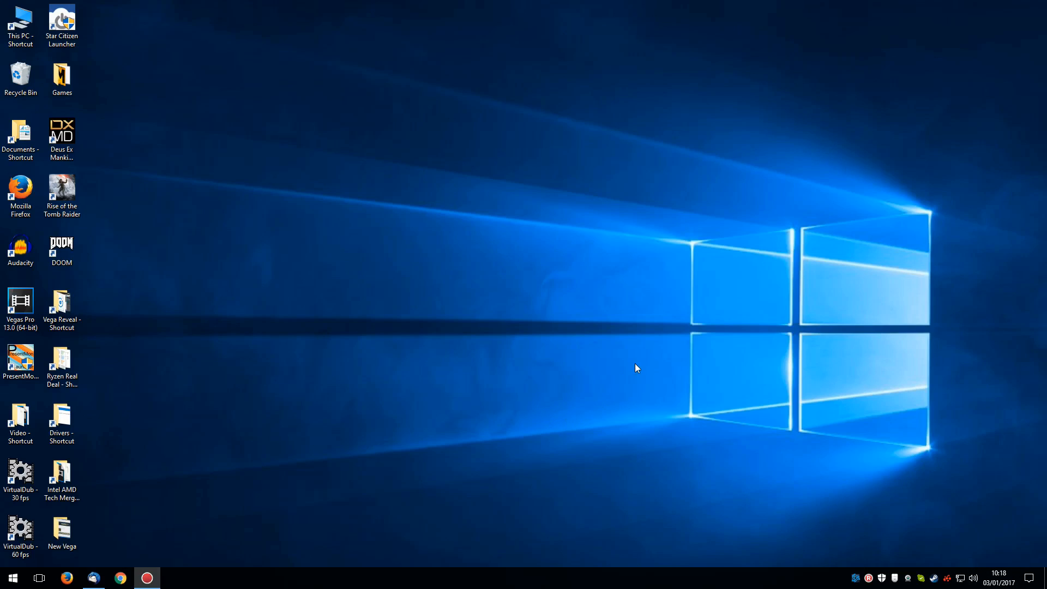
pyautogui.moveTo(645, 358)
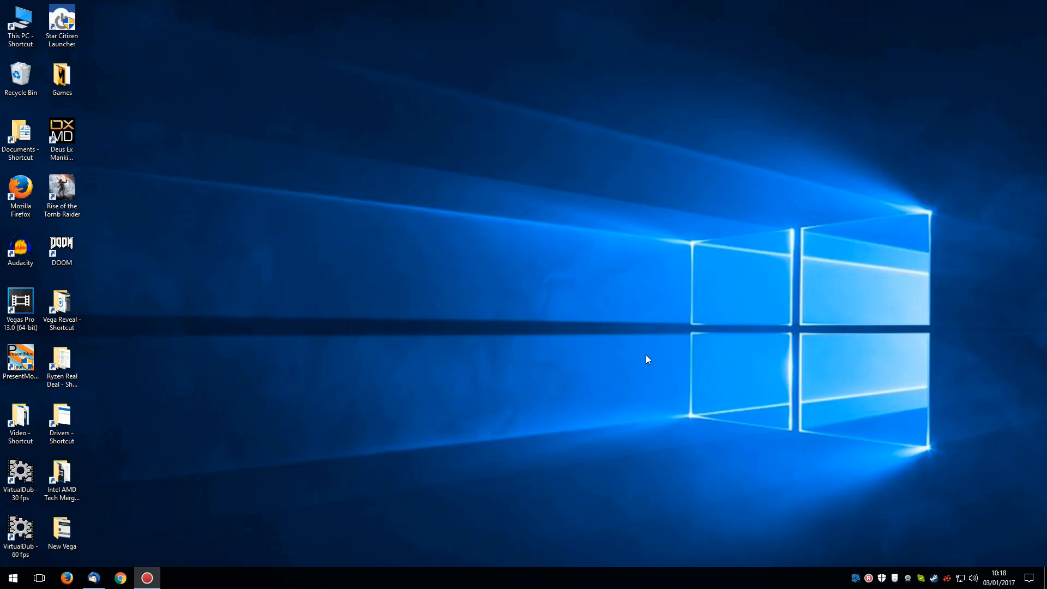
pyautogui.moveTo(648, 372)
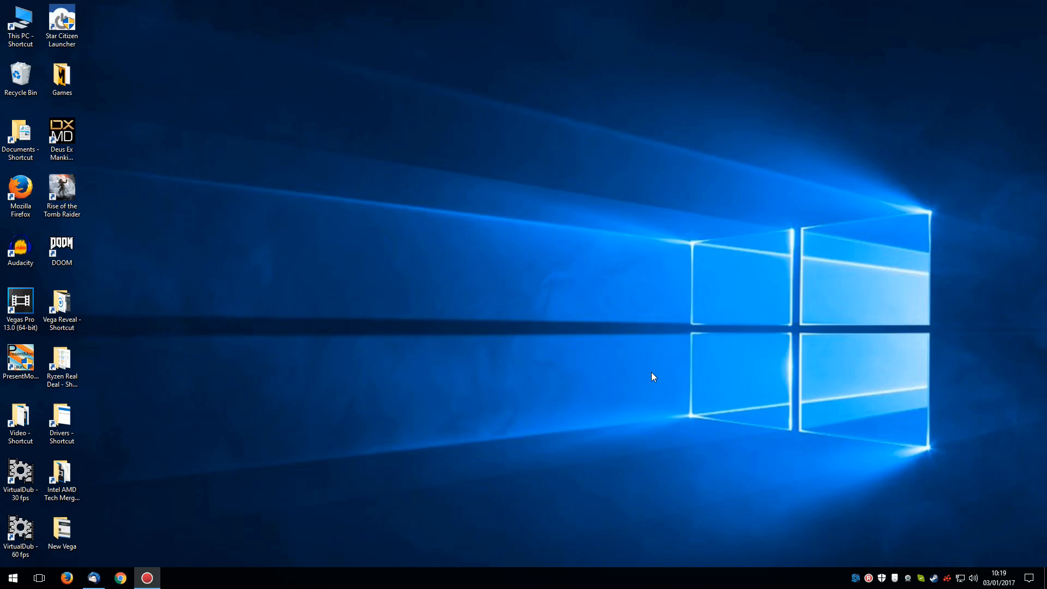
pyautogui.moveTo(649, 392)
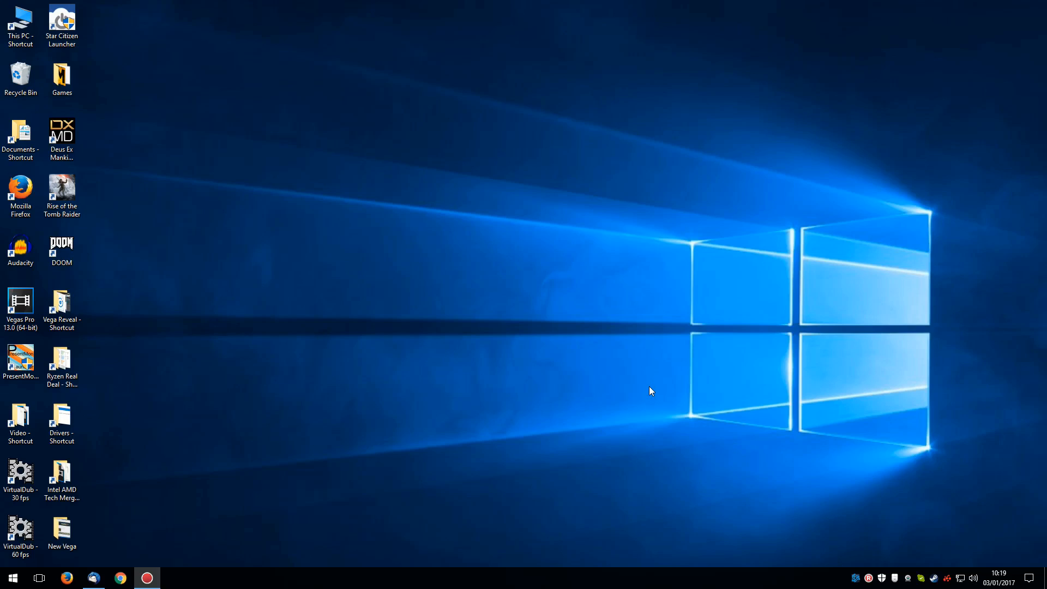
pyautogui.moveTo(715, 394)
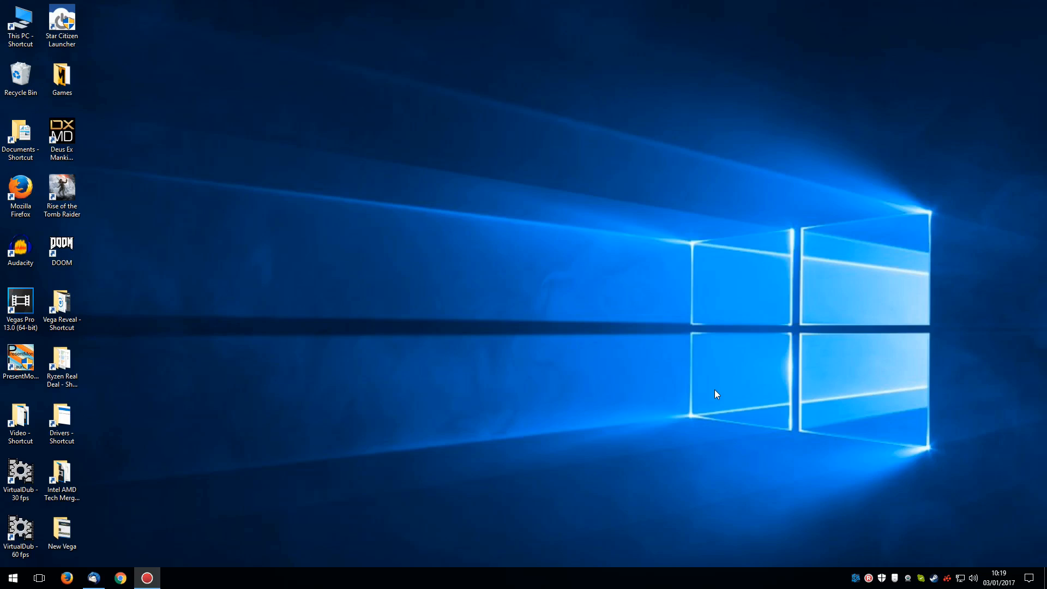
# Step: Bring the Chrome window with the AdoredTV YouTube channel home page back to the front
pyautogui.click(120, 578)
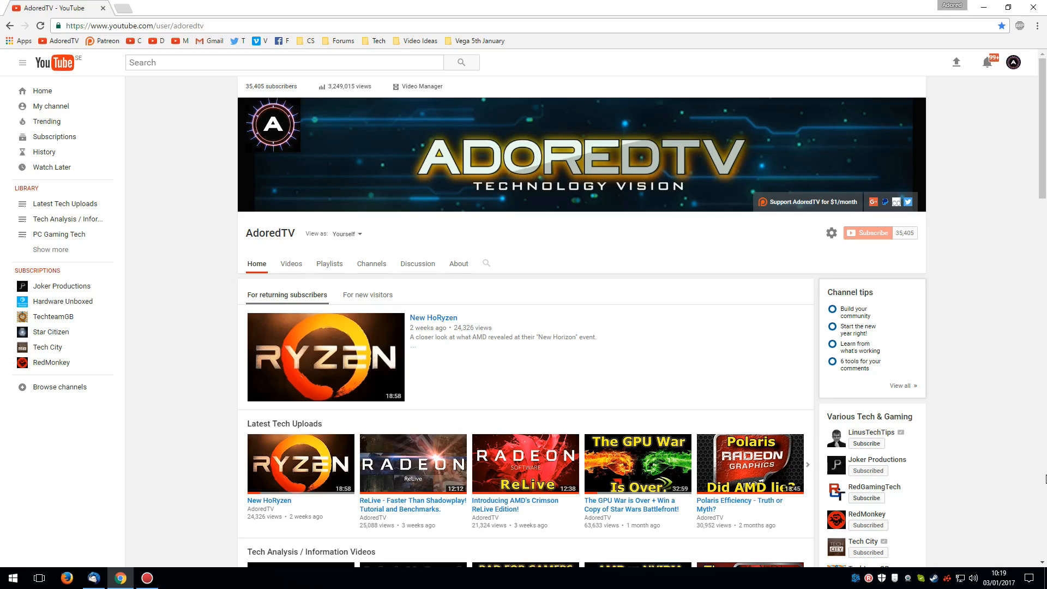
pyautogui.moveTo(1042, 478)
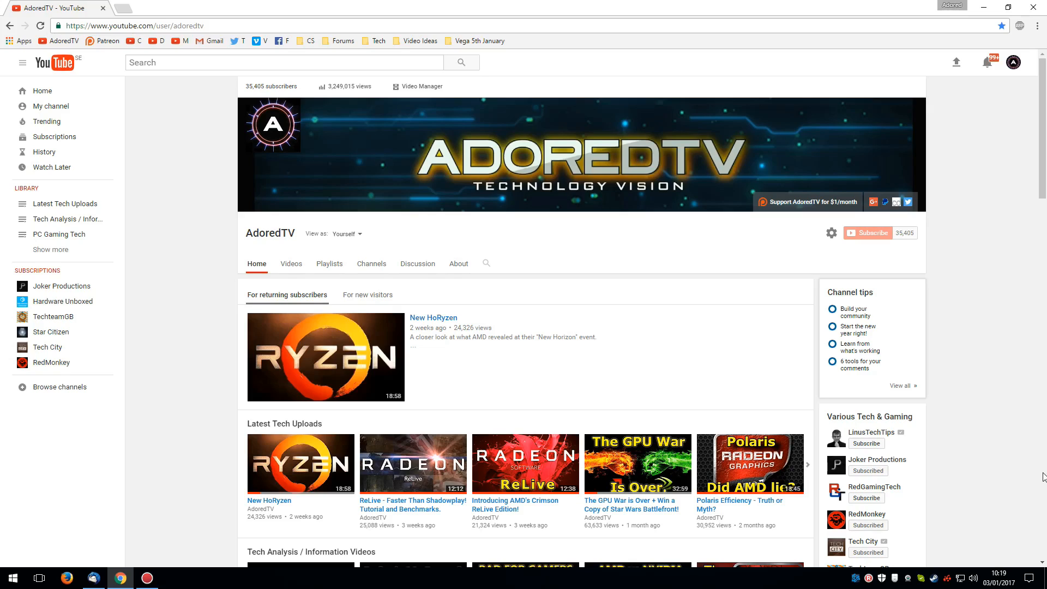
pyautogui.moveTo(1031, 452)
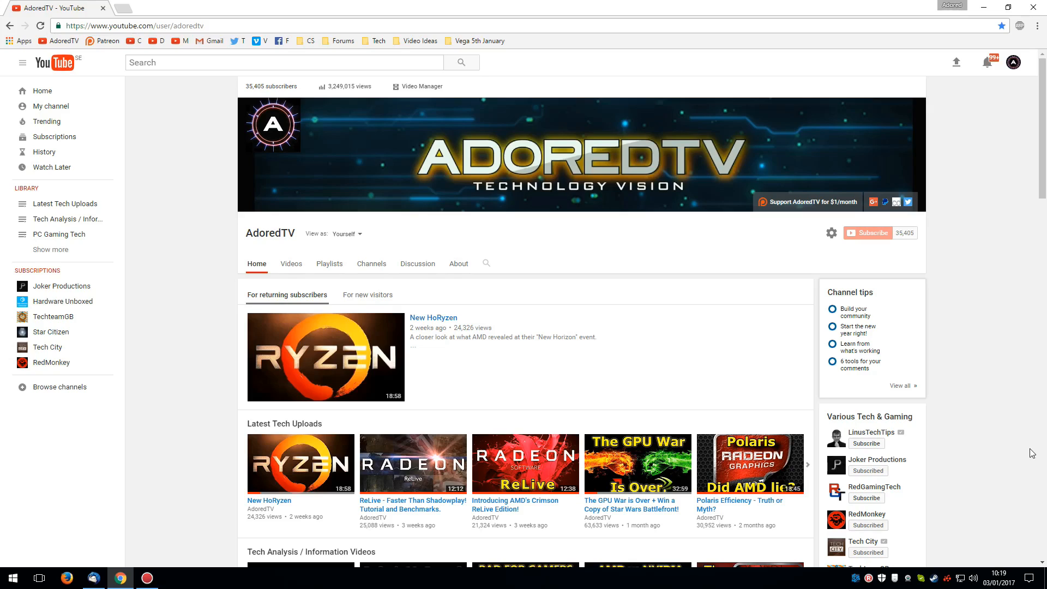
pyautogui.moveTo(1011, 465)
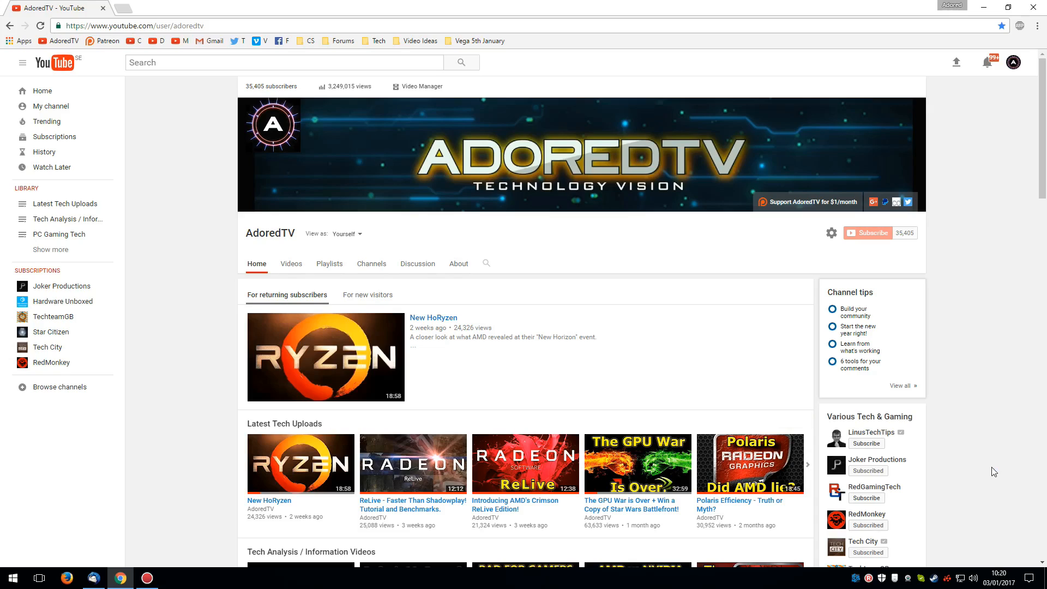
pyautogui.moveTo(984, 479)
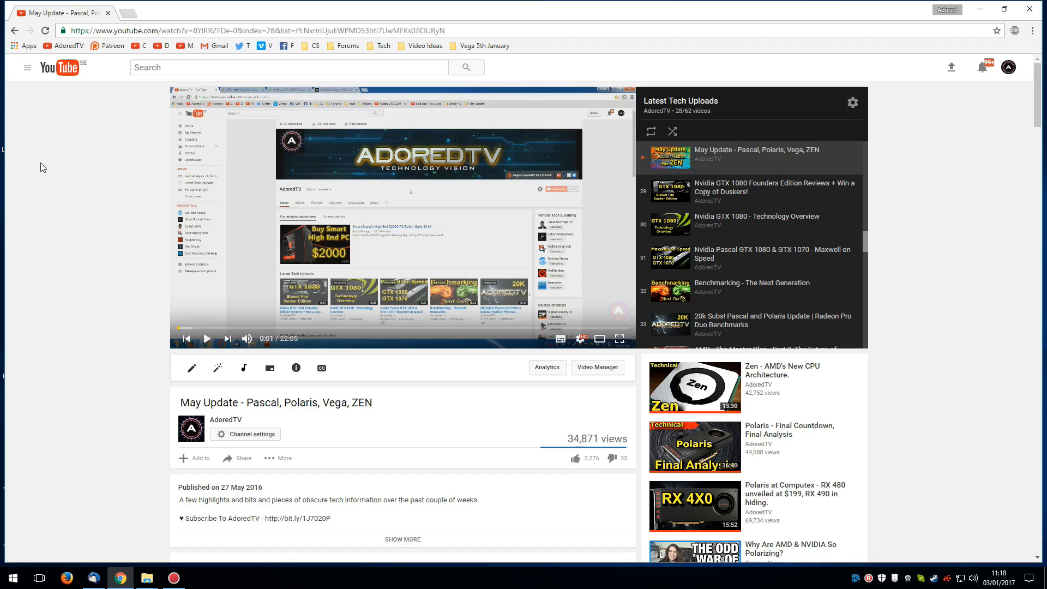
pyautogui.moveTo(7, 343)
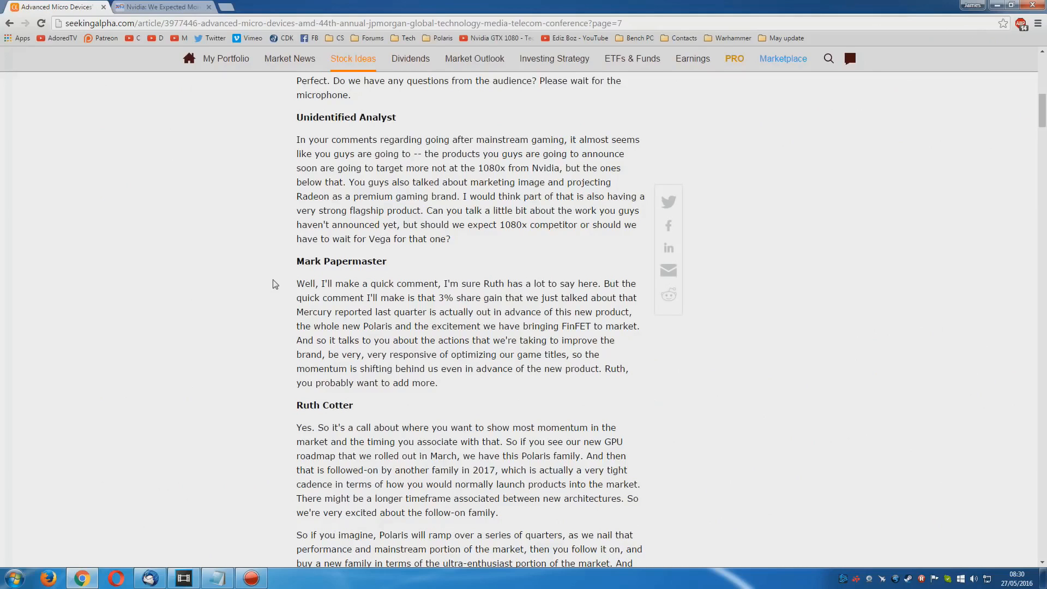
# Step: Scroll to Ruth Cotter's answer and mark the sentence about Polaris and the 2017 follow-on family
pyautogui.scroll(-3)
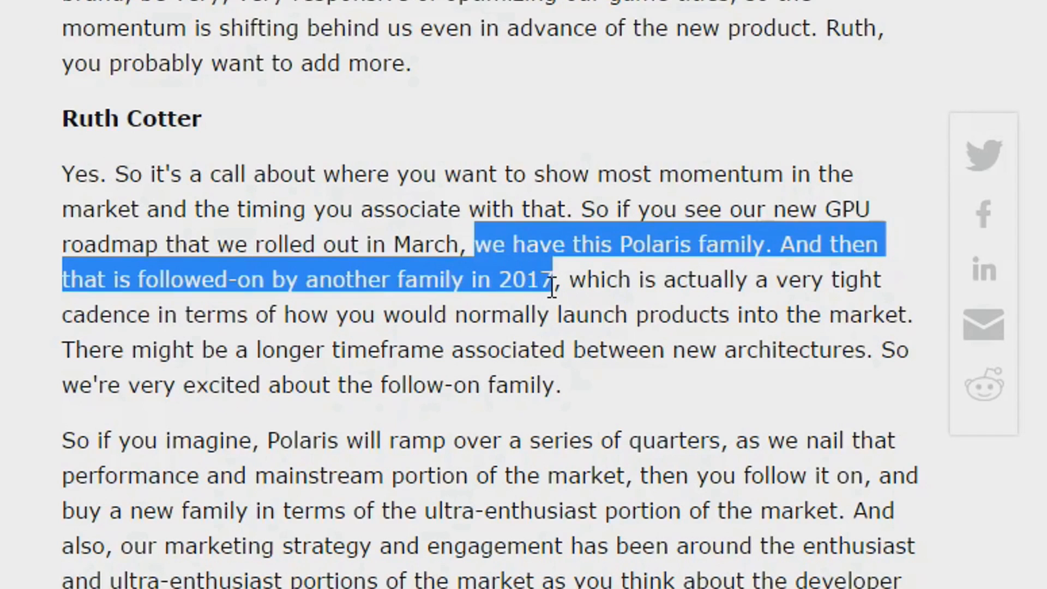
pyautogui.press('ctrl+minus')
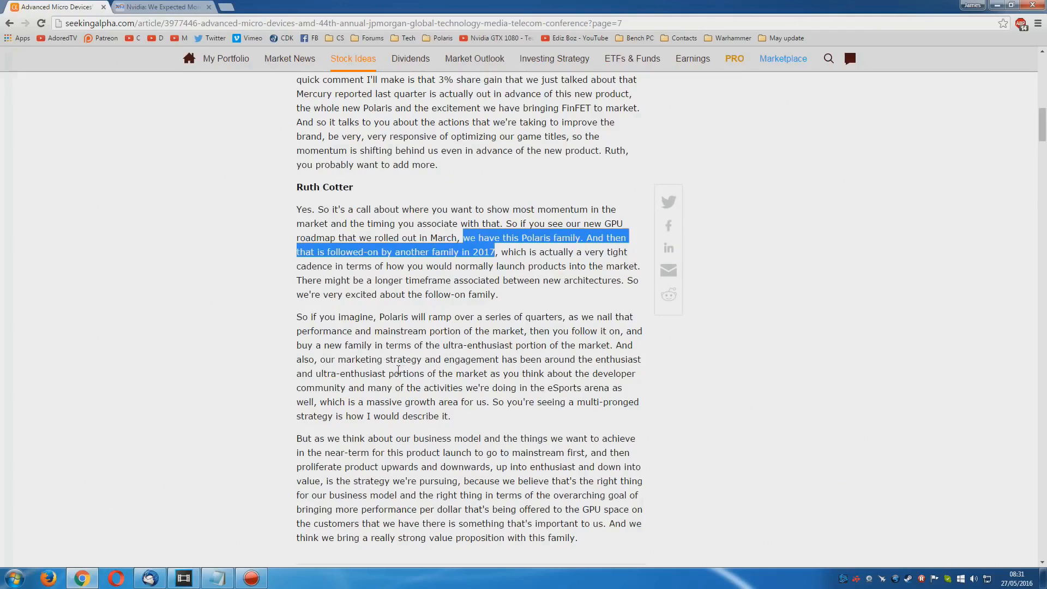
pyautogui.doubleClick(481, 252)
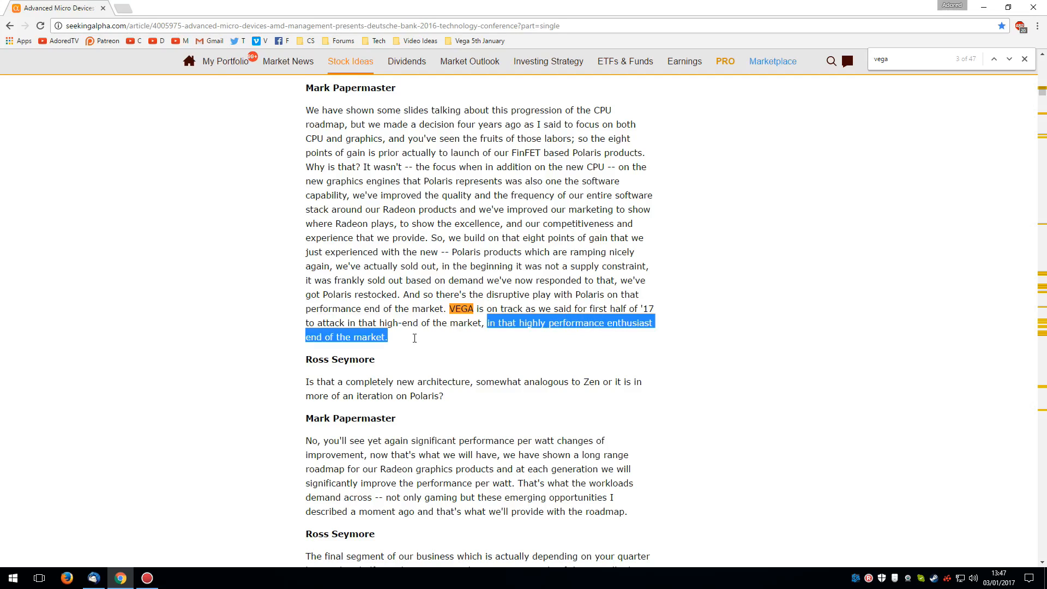
# Step: Mark the enthusiast-market and performance-per-watt improvement remarks in the Deutsche Bank transcript
pyautogui.scroll(-3)
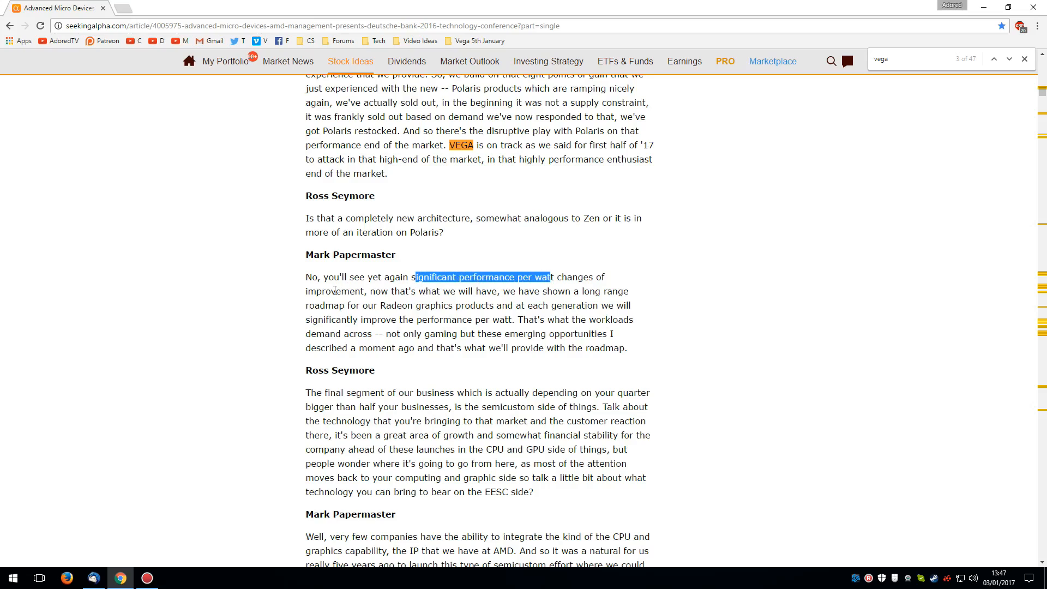
pyautogui.doubleClick(334, 291)
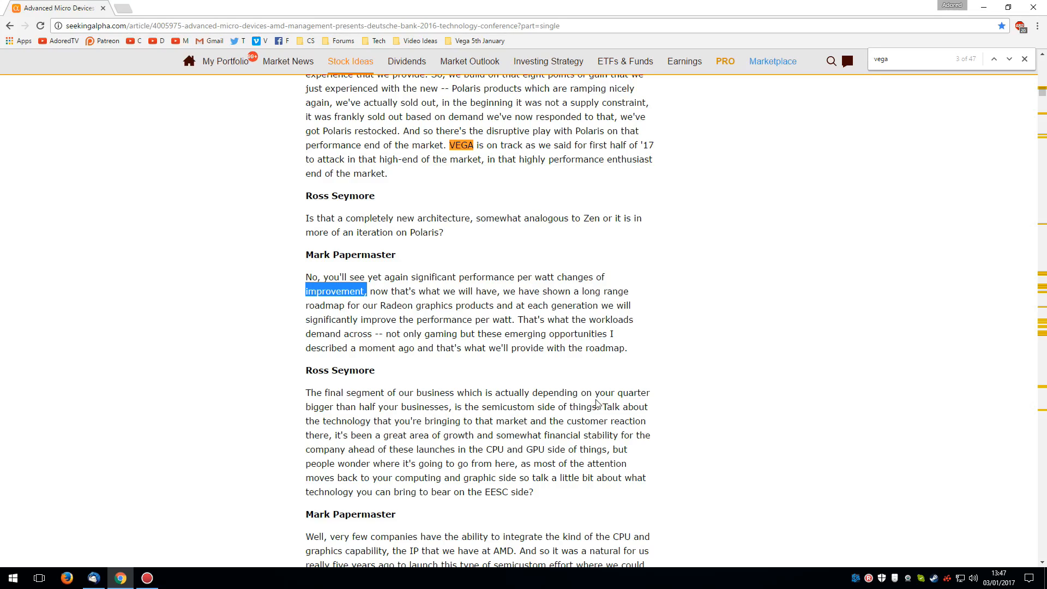
pyautogui.click(412, 336)
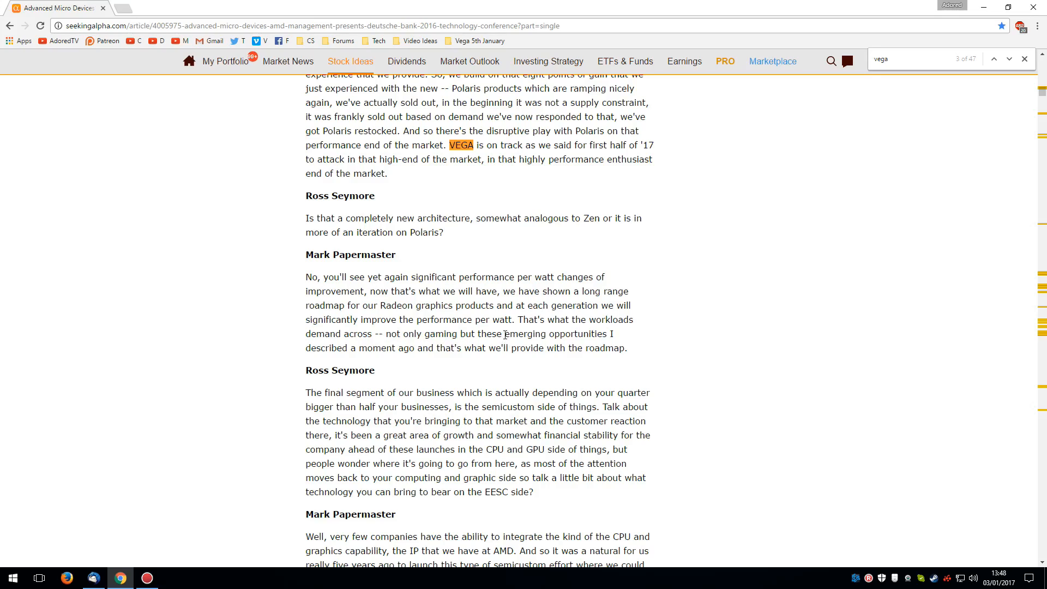
pyautogui.doubleClick(554, 334)
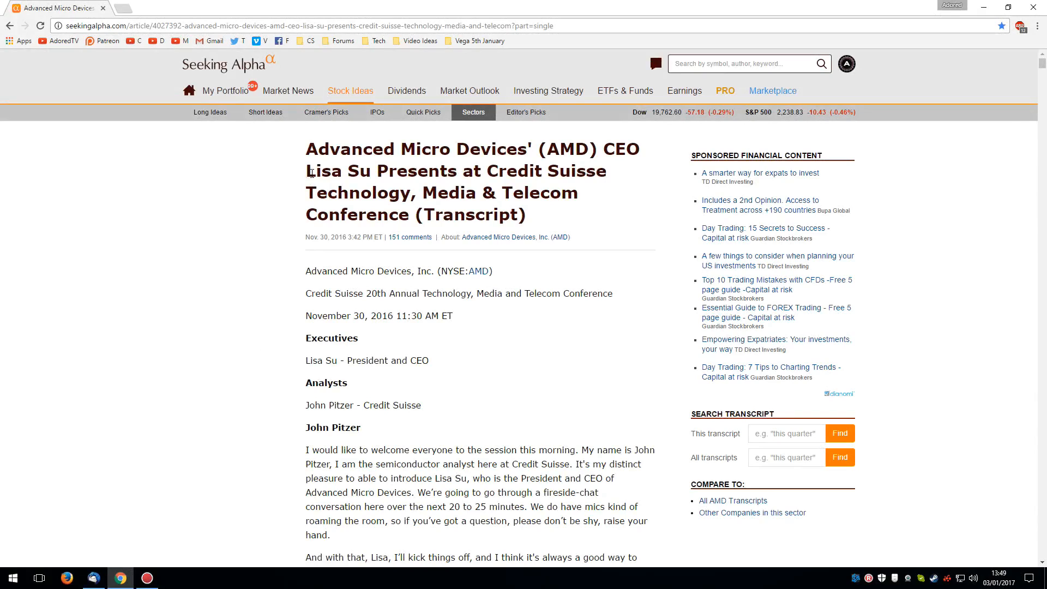
pyautogui.doubleClick(495, 172)
pyautogui.write('vega')
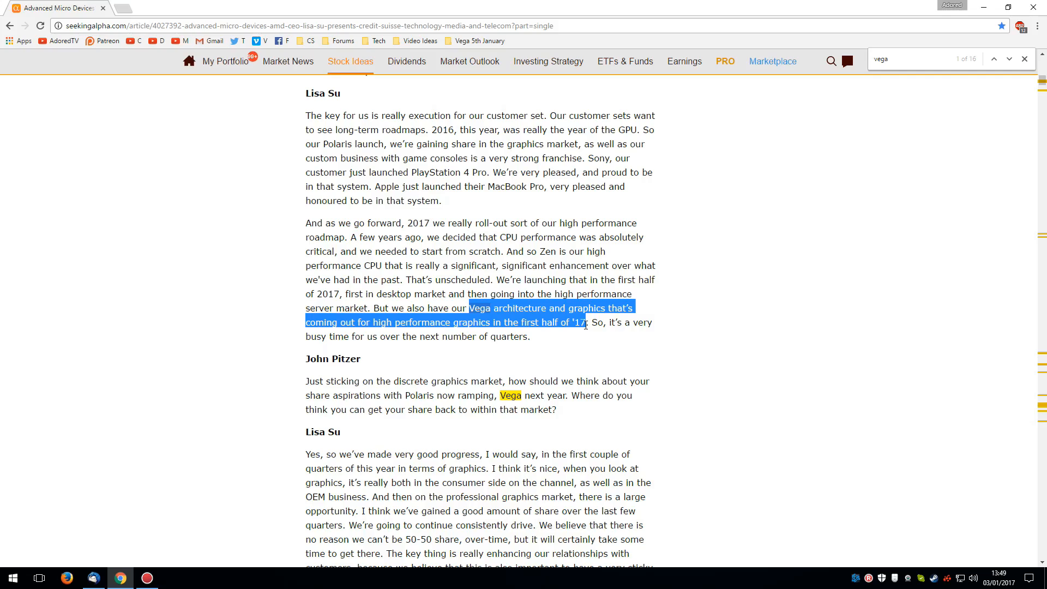
pyautogui.moveTo(691, 350)
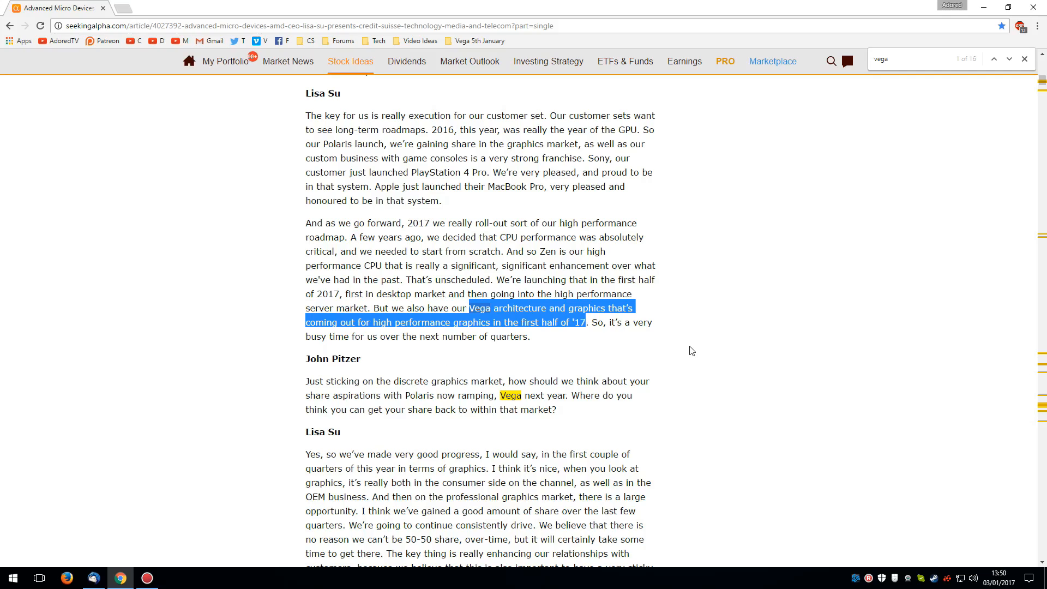
pyautogui.moveTo(680, 350)
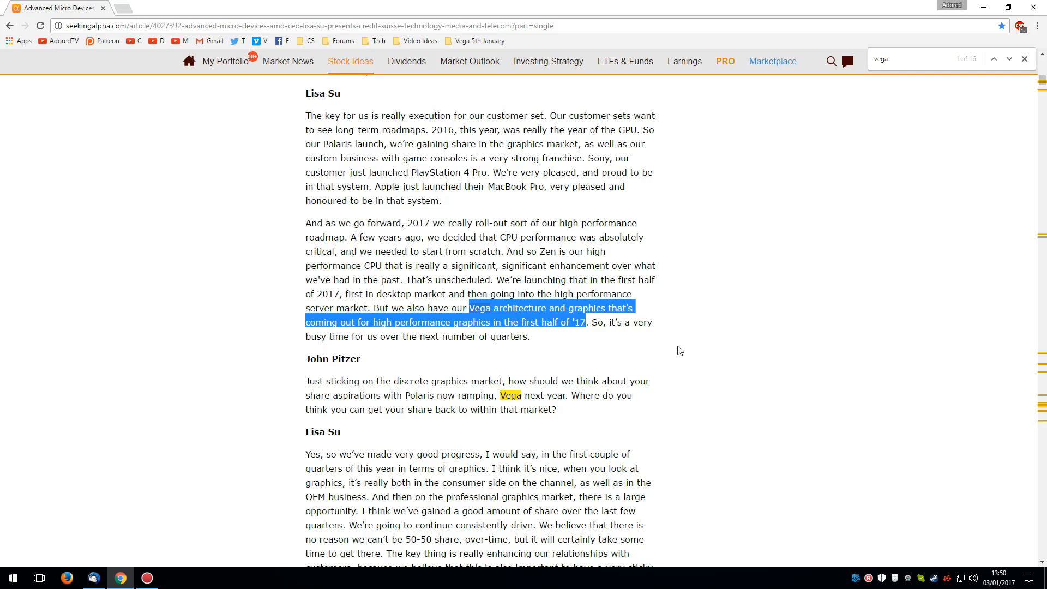
pyautogui.moveTo(673, 357)
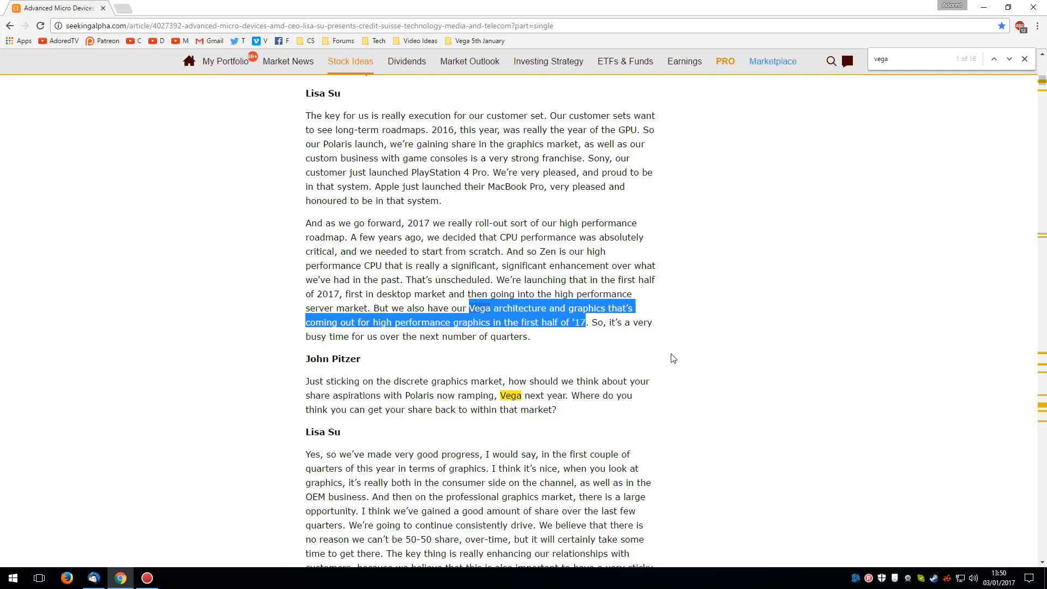
pyautogui.moveTo(667, 364)
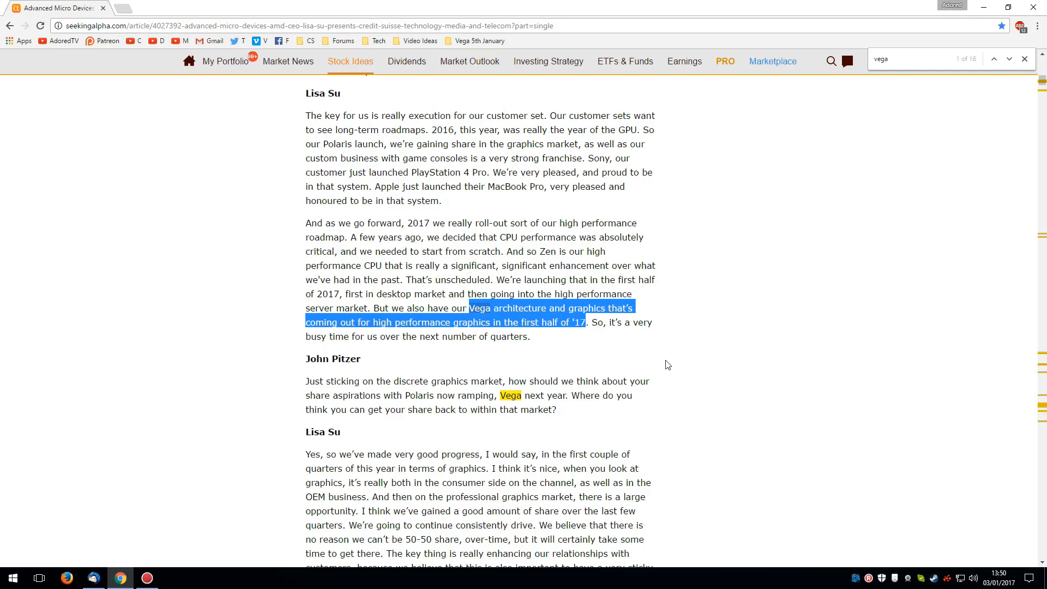
# Step: Jump to the next 'vega' match reaching Lisa Su's Core i7 competitiveness remark
pyautogui.click(995, 59)
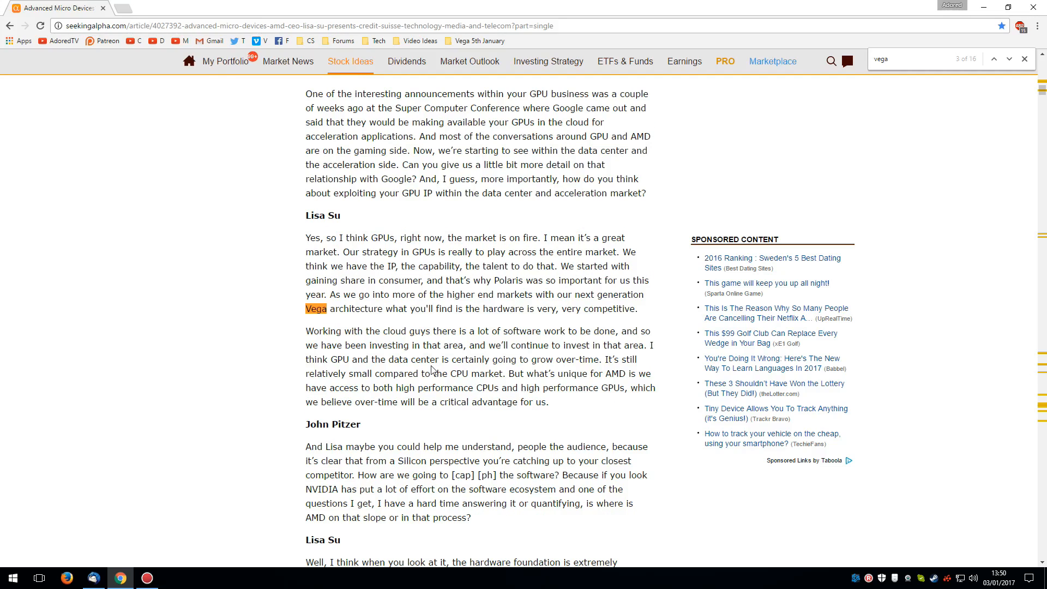
pyautogui.moveTo(405, 324)
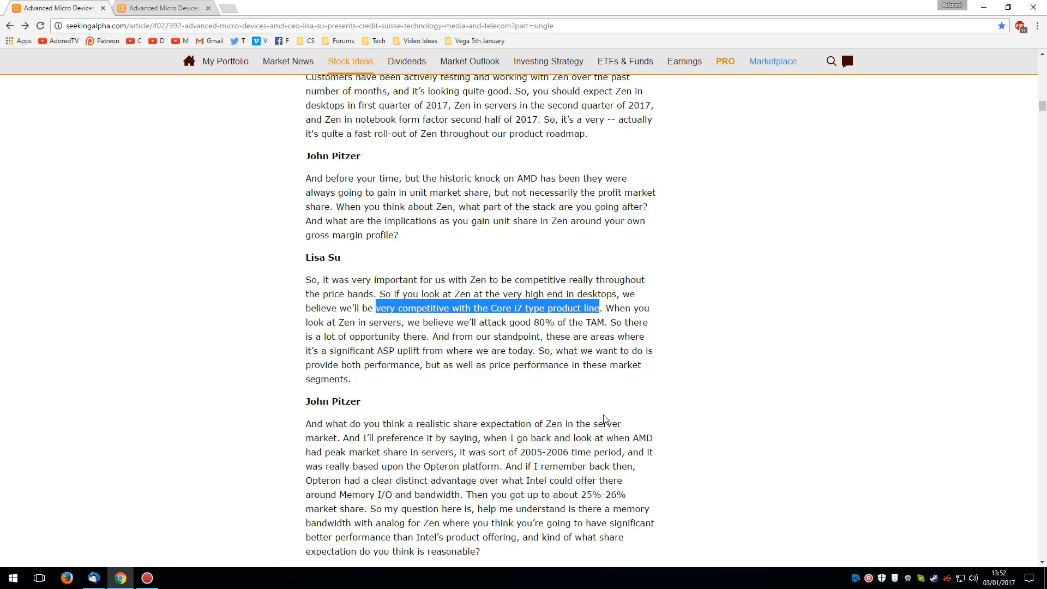
pyautogui.moveTo(166, 8)
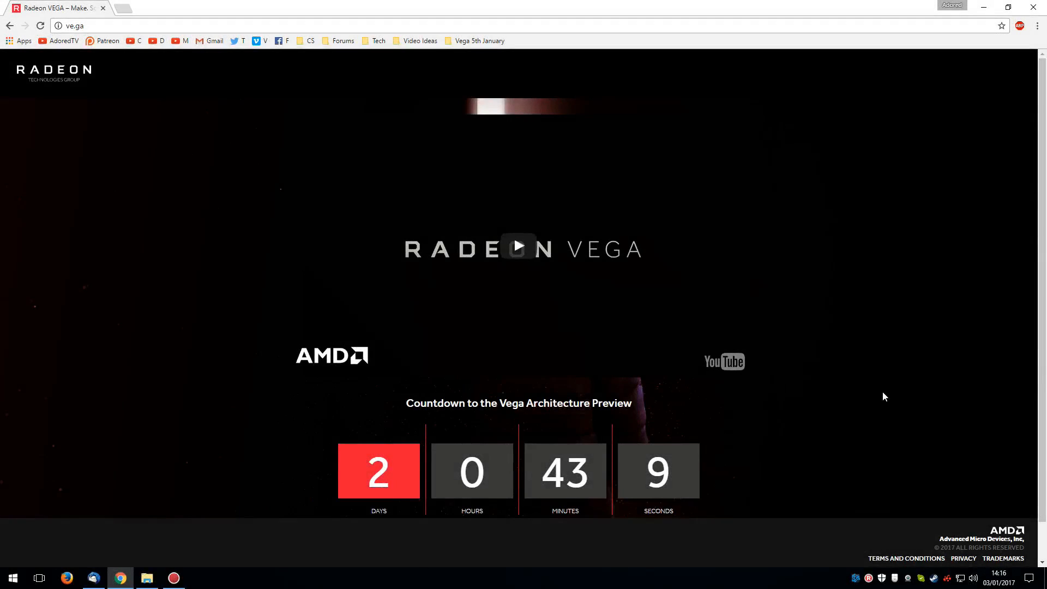
# Step: Switch to the ve.ga tab showing the Radeon Vega Architecture Preview countdown
pyautogui.click(100, 25)
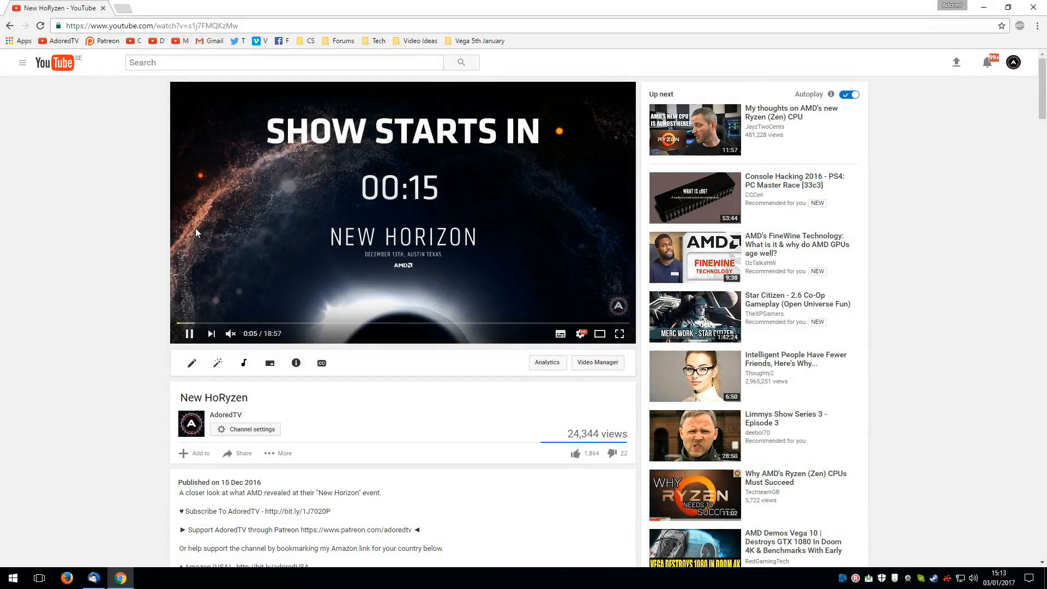
pyautogui.scroll(-3)
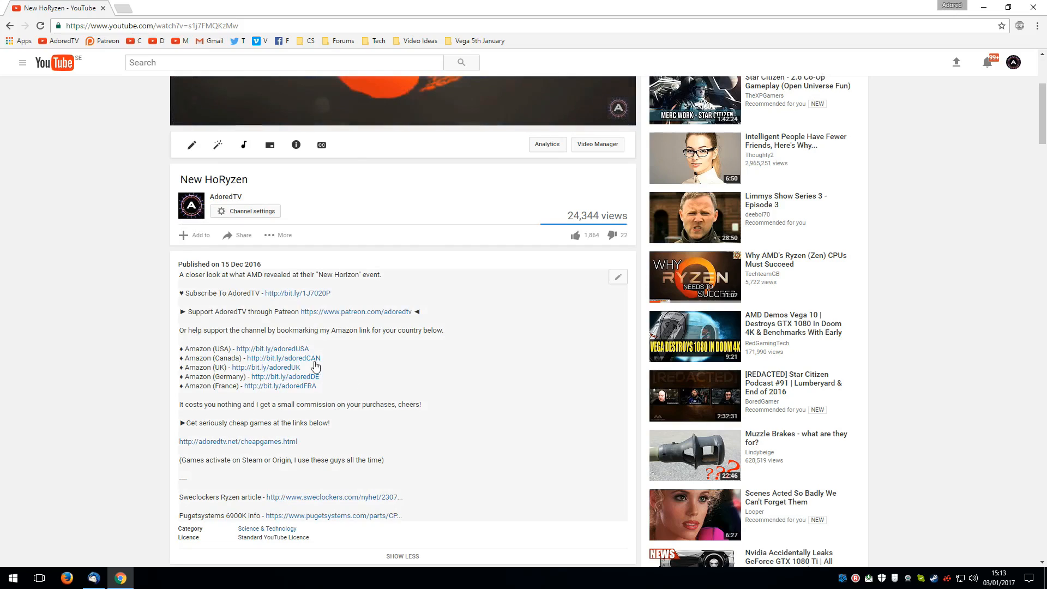
pyautogui.moveTo(271, 349)
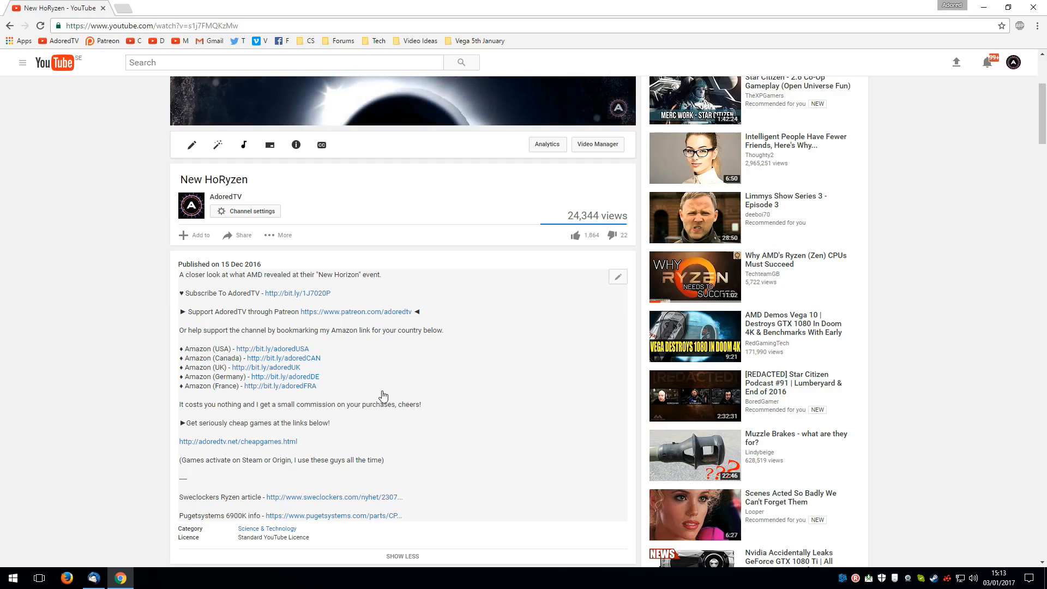
pyautogui.scroll(3)
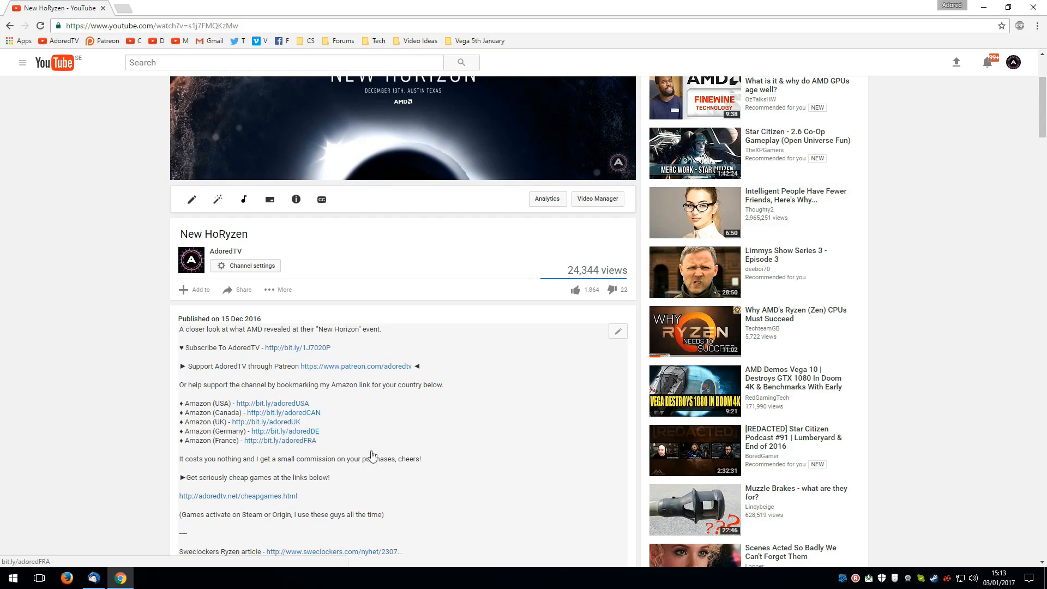
pyautogui.moveTo(273, 404)
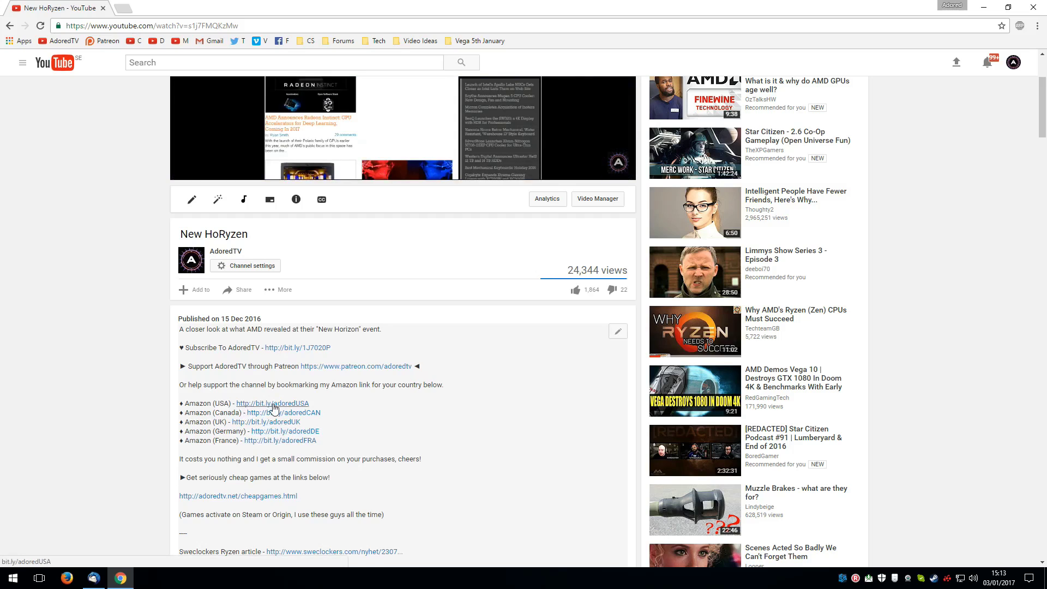
pyautogui.moveTo(337, 412)
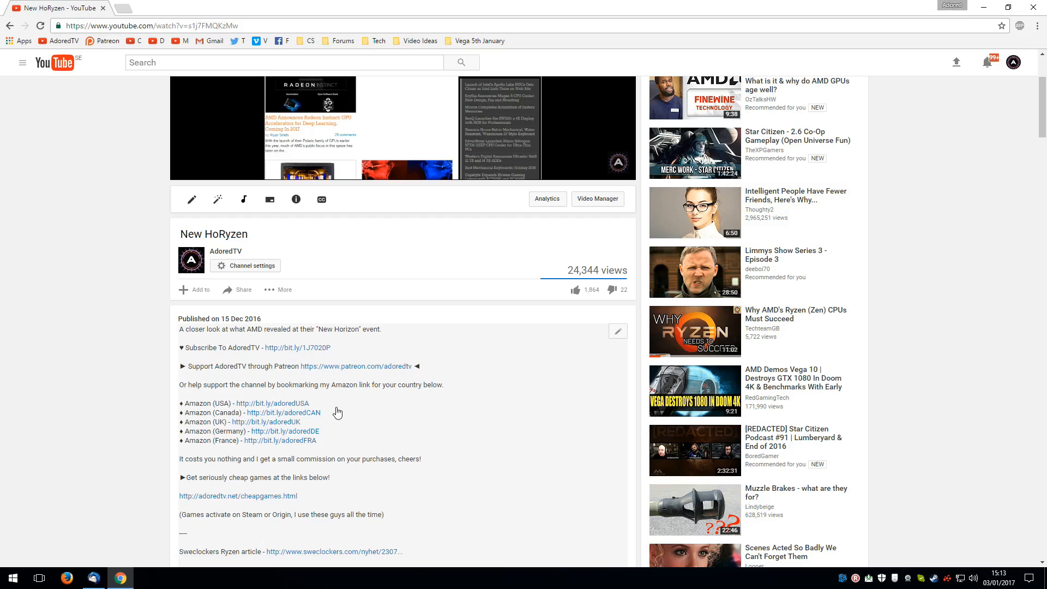
pyautogui.moveTo(272, 403)
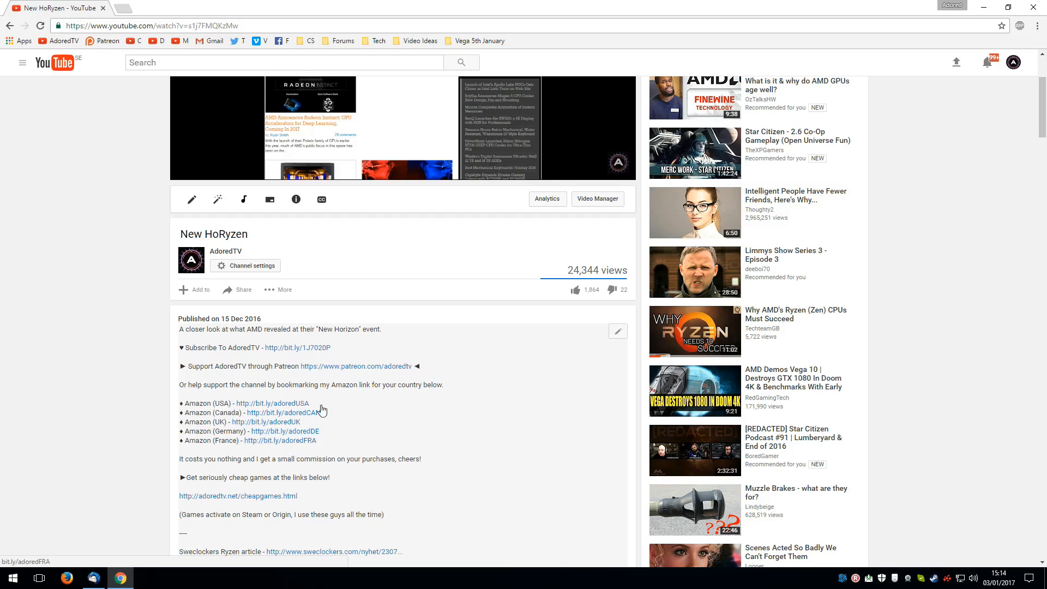
pyautogui.moveTo(270, 431)
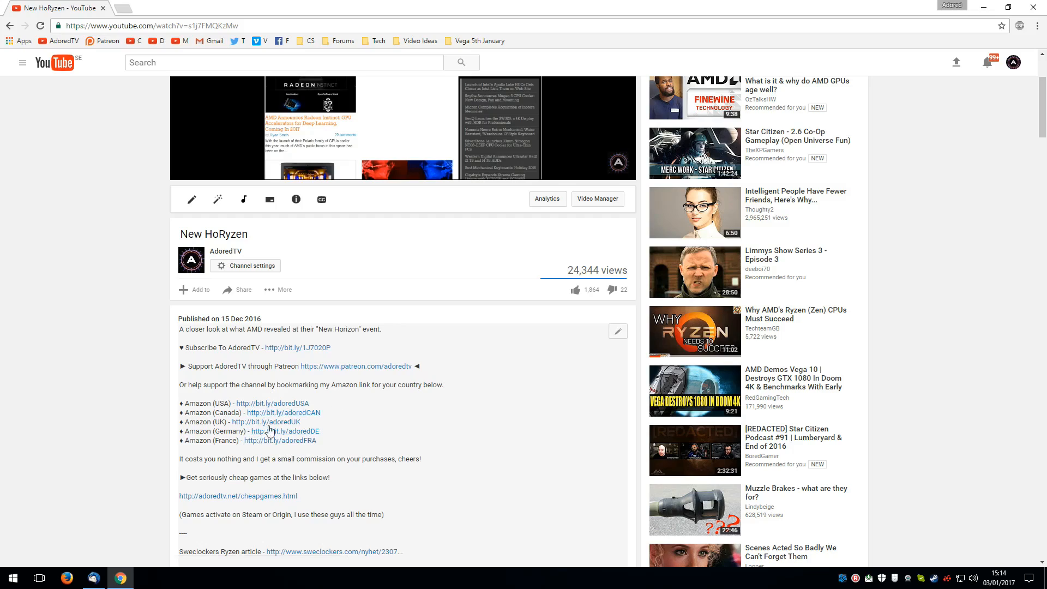
pyautogui.moveTo(412, 423)
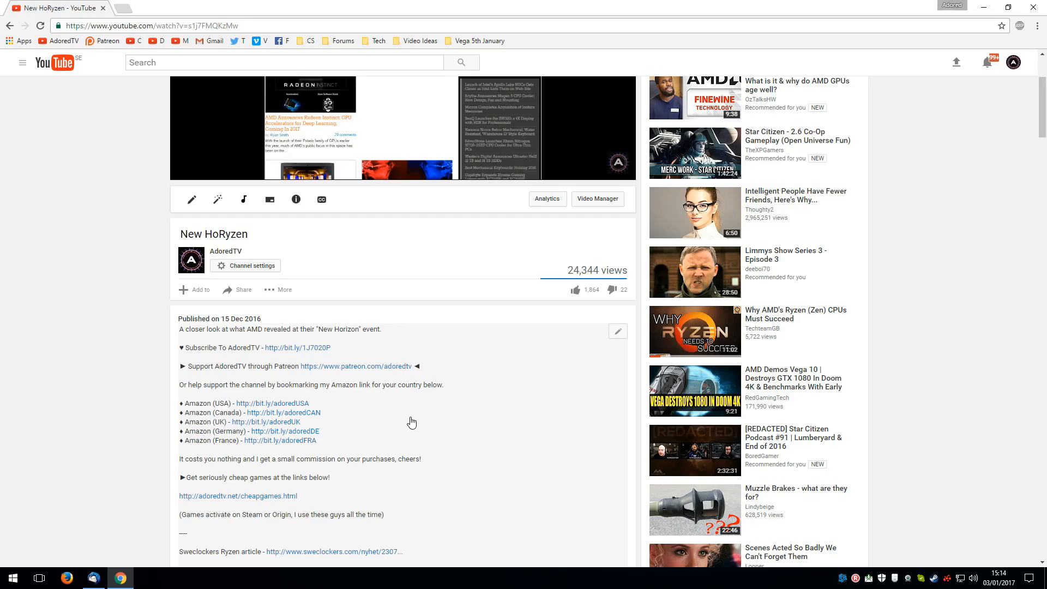
pyautogui.moveTo(284, 405)
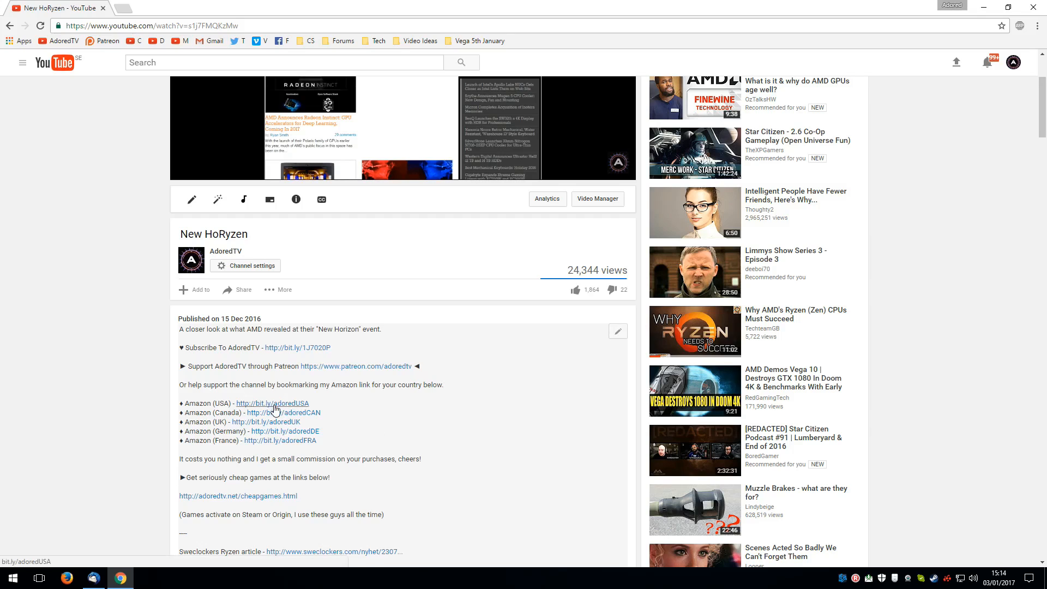
pyautogui.click(271, 404)
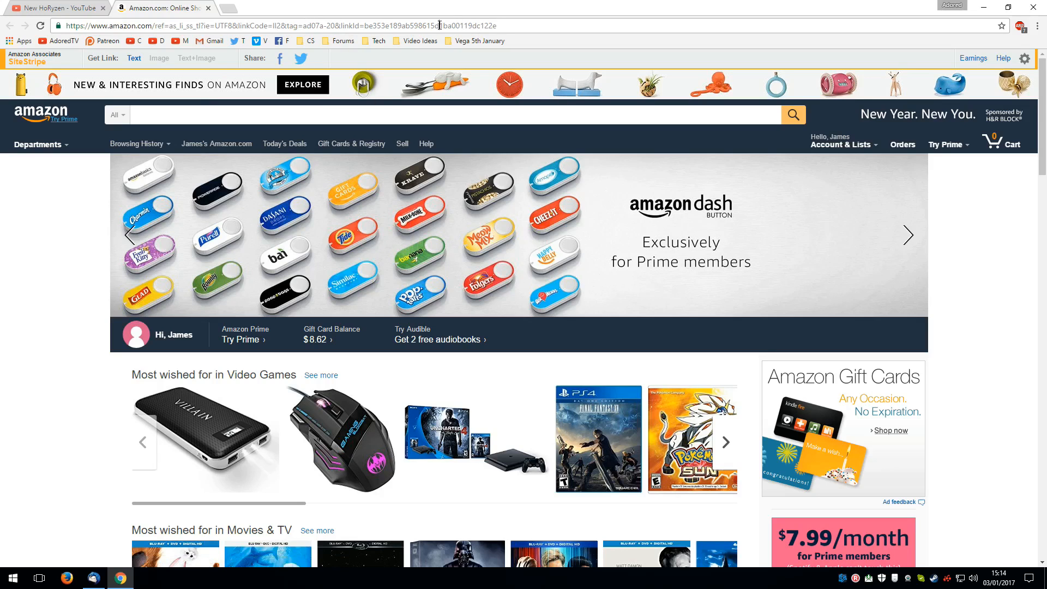
# Step: Return to the YouTube New HoRyzen tab and scroll back to the player at the top
pyautogui.click(56, 8)
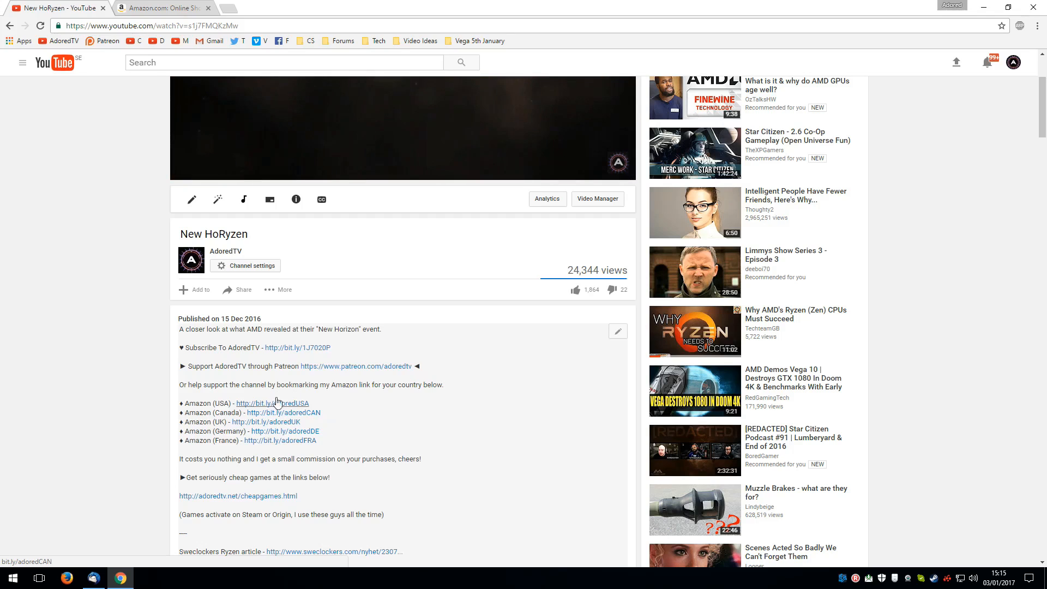
pyautogui.scroll(3)
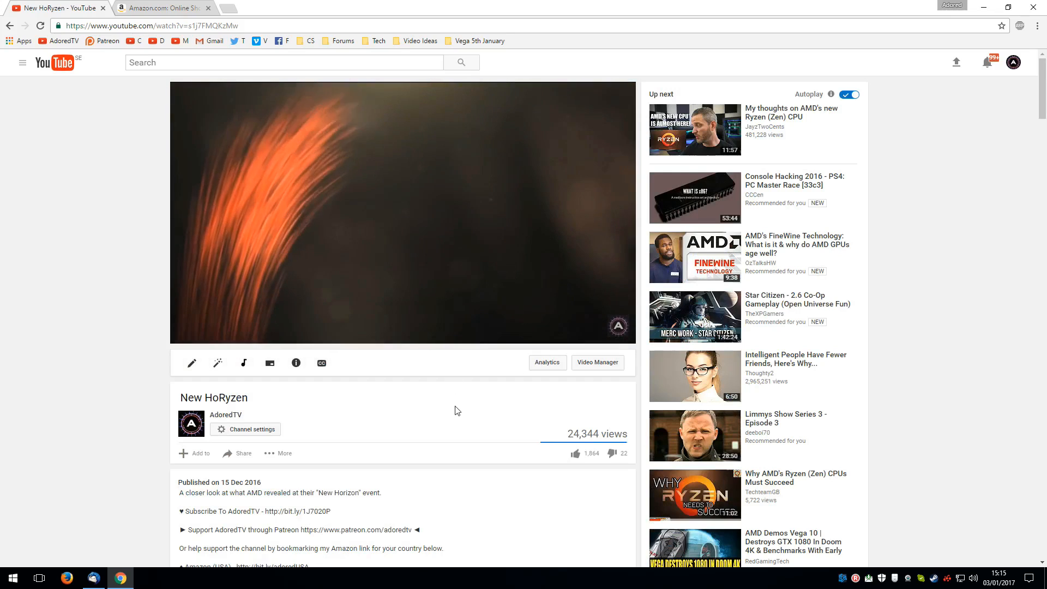